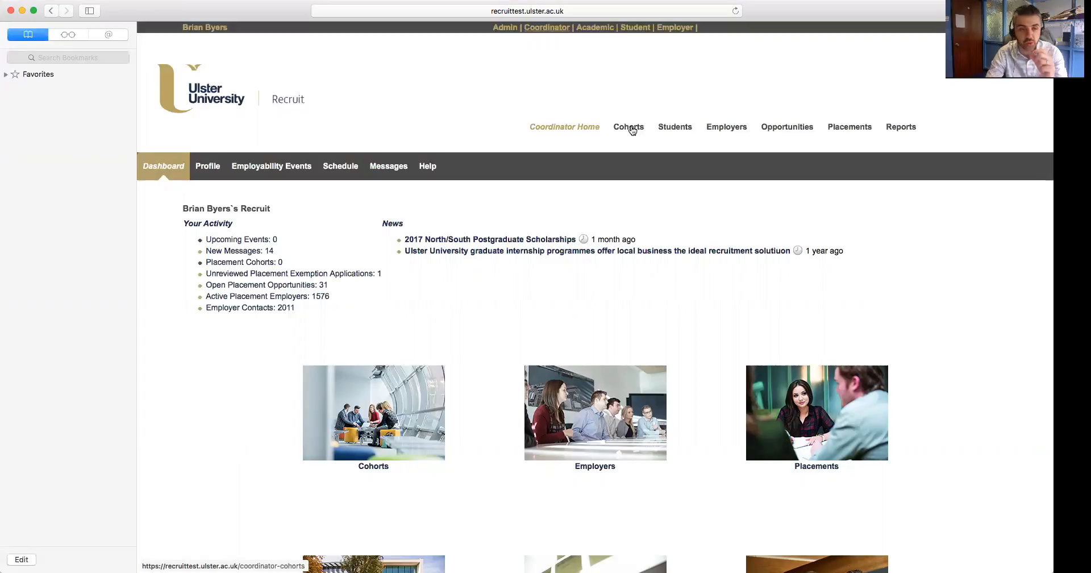
Go to Cohorts and begin adding a new placement cohort.
{"action": "left_click", "coordinate": [627, 127]}
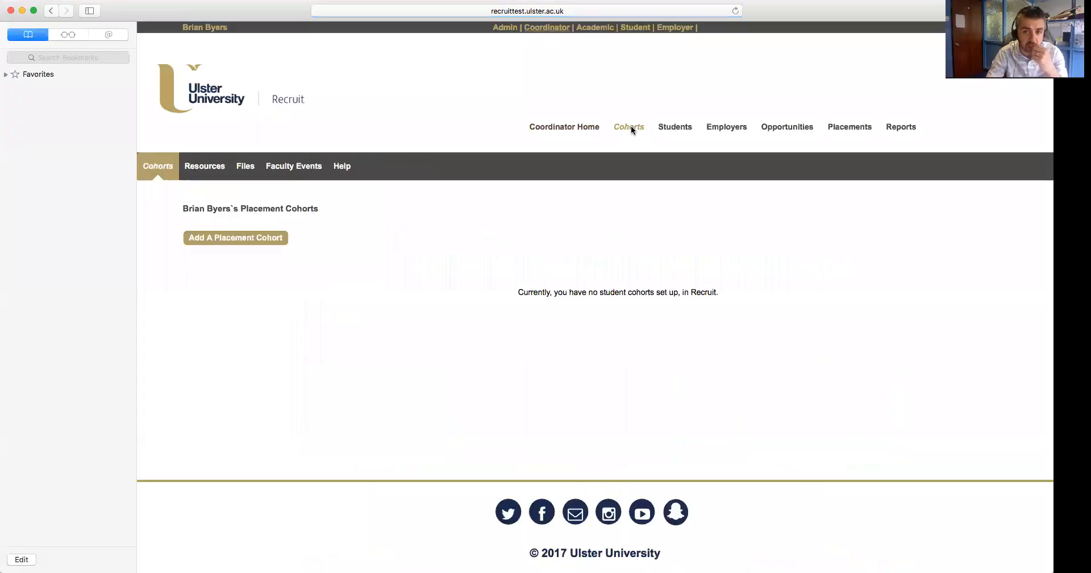
{"action": "left_click", "coordinate": [235, 238]}
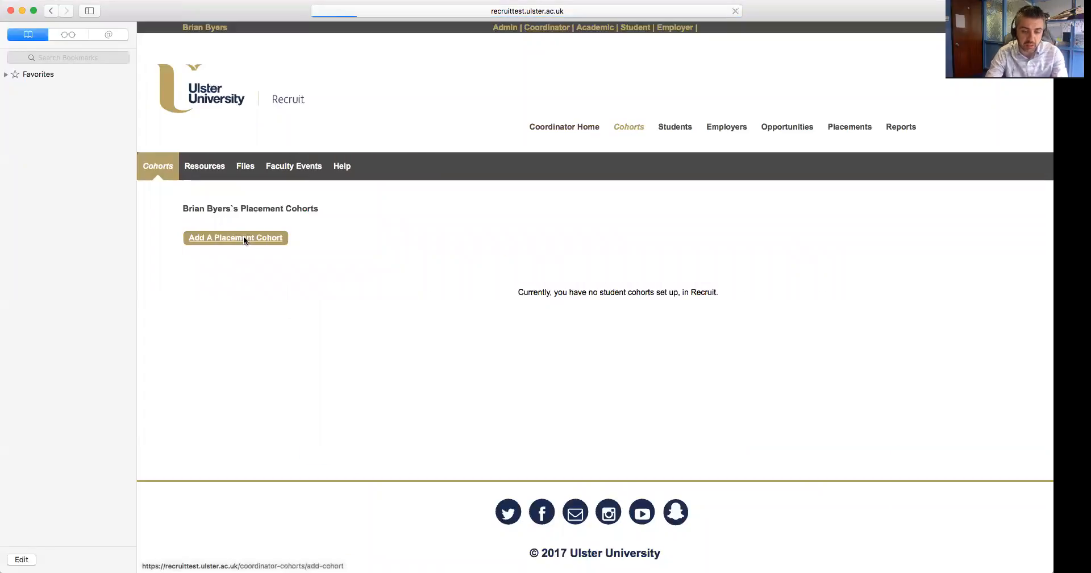
Create the cohort 'BSc Hons Interactive Multimedia Design Year 2 1617' from the suggested name.
{"action": "left_click", "coordinate": [235, 238]}
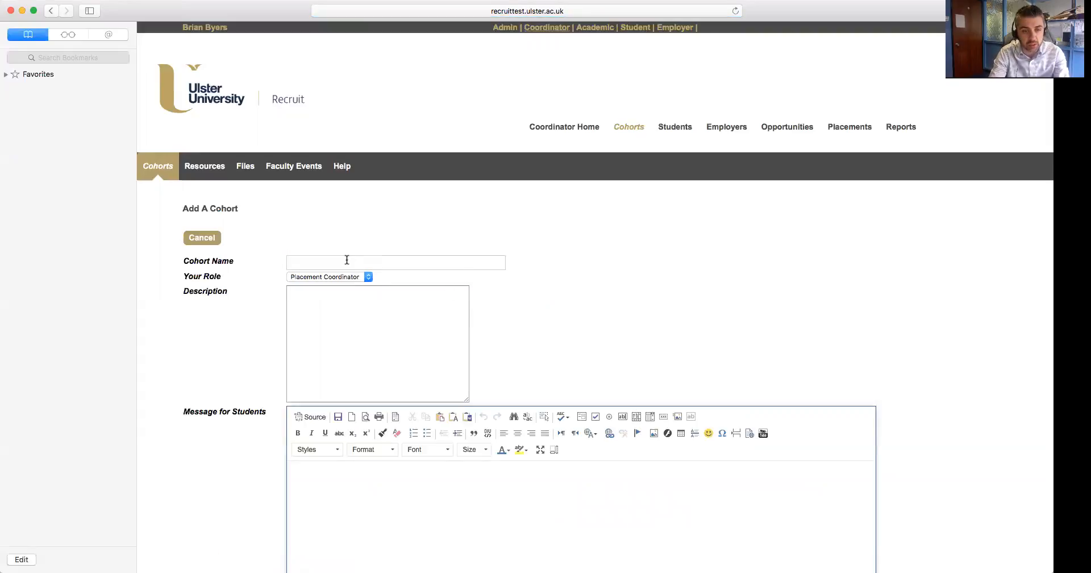
{"action": "type", "text": "BS"}
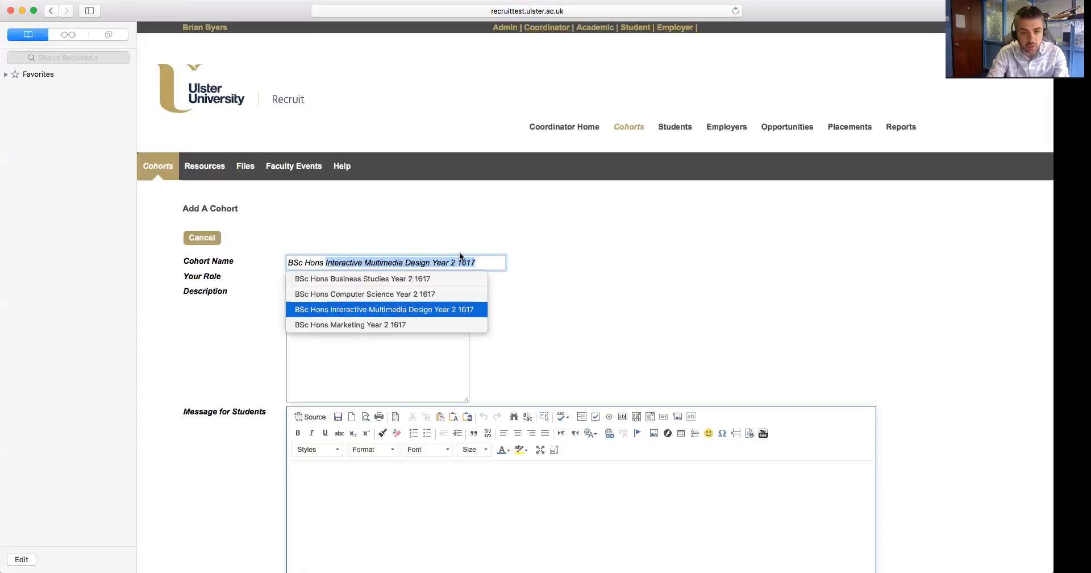
{"action": "left_click", "coordinate": [487, 263]}
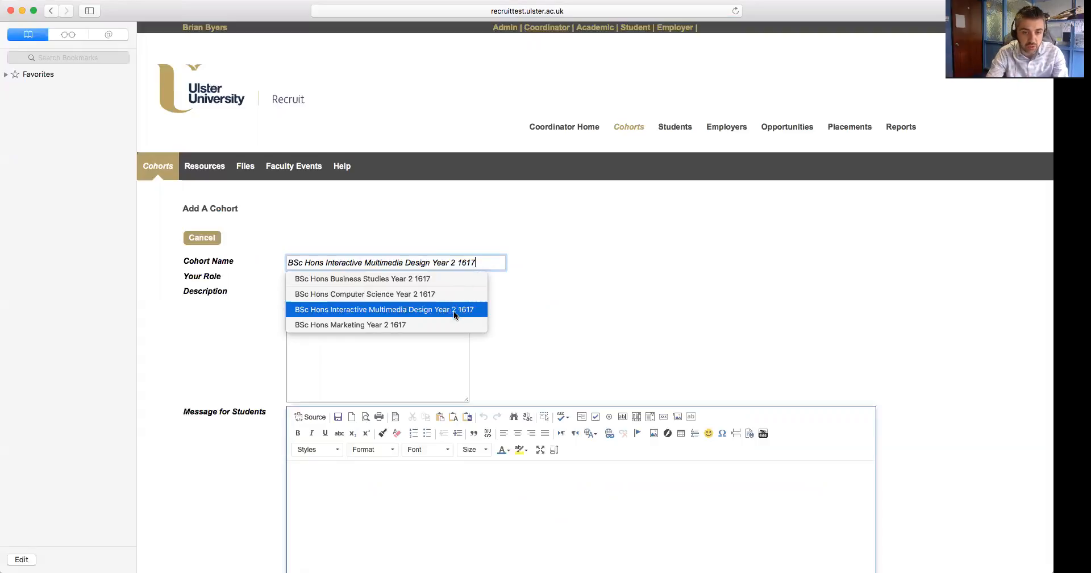
{"action": "left_click", "coordinate": [385, 309]}
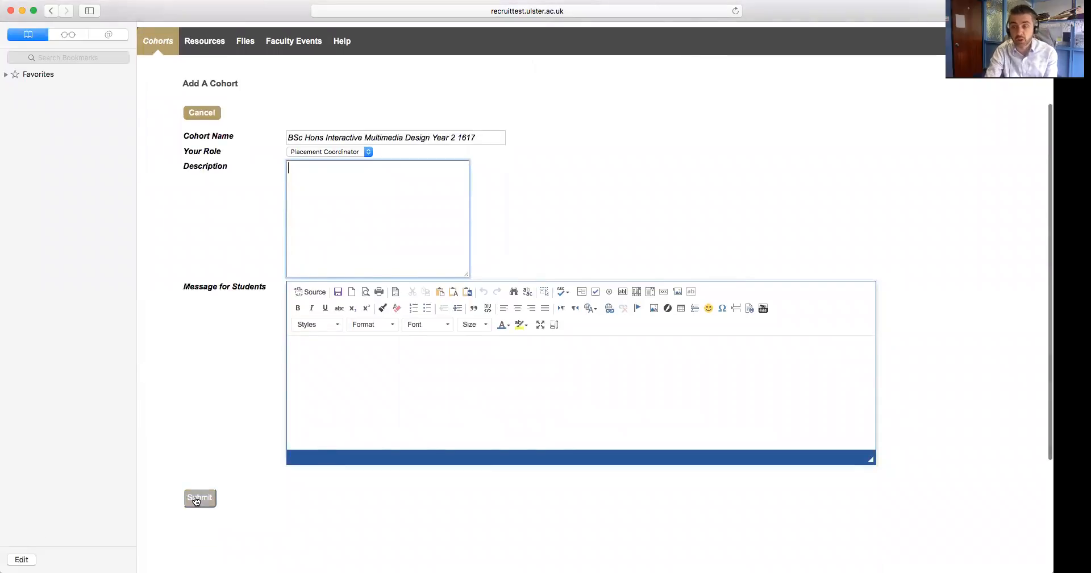
{"action": "left_click", "coordinate": [199, 498]}
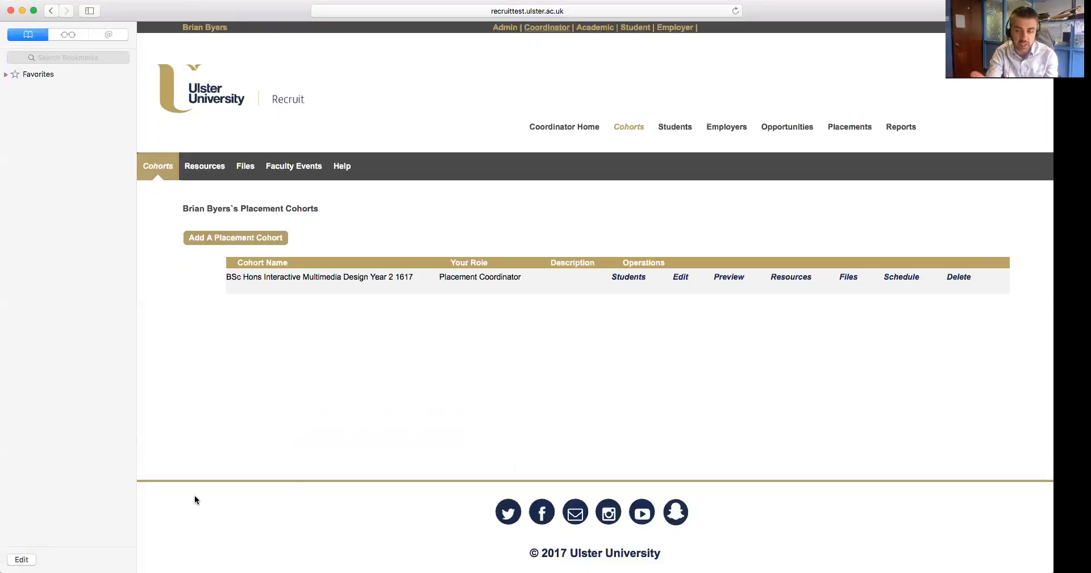
{"action": "mouse_move", "coordinate": [292, 239]}
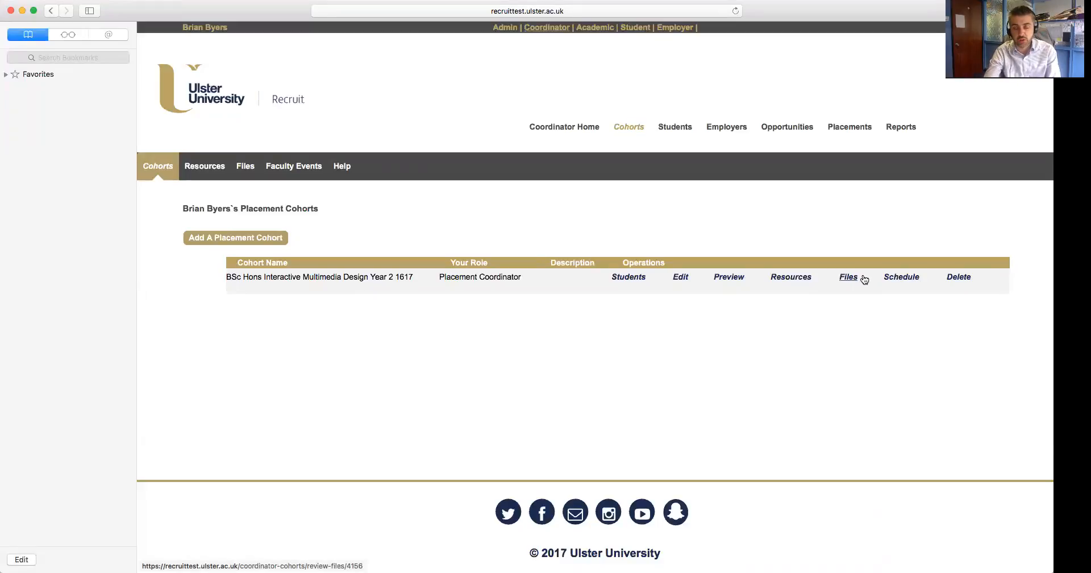
{"action": "mouse_move", "coordinate": [865, 279]}
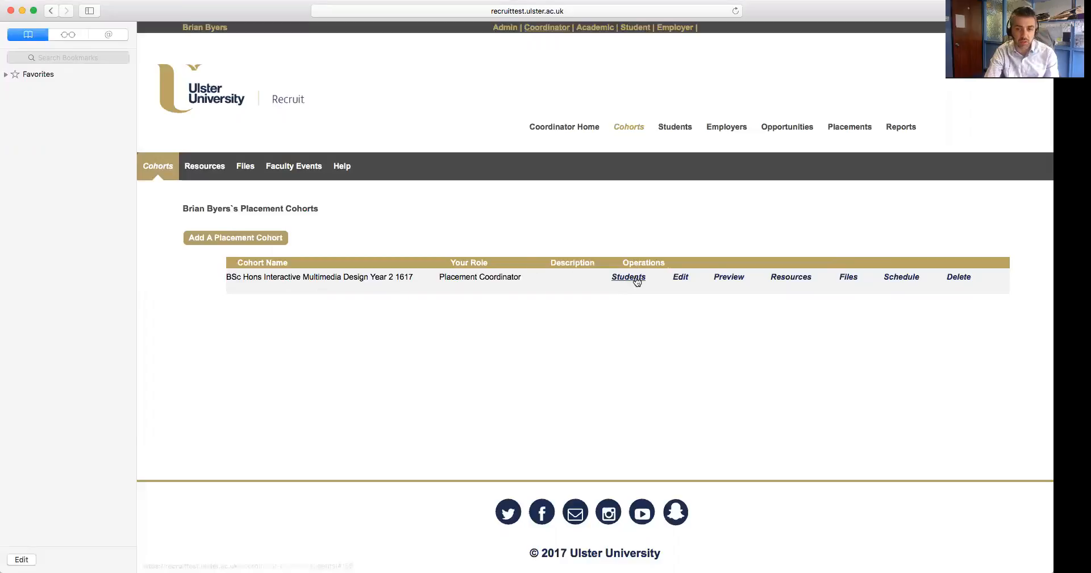
Open the Students page for the new Interactive Multimedia Design cohort.
{"action": "left_click", "coordinate": [627, 276]}
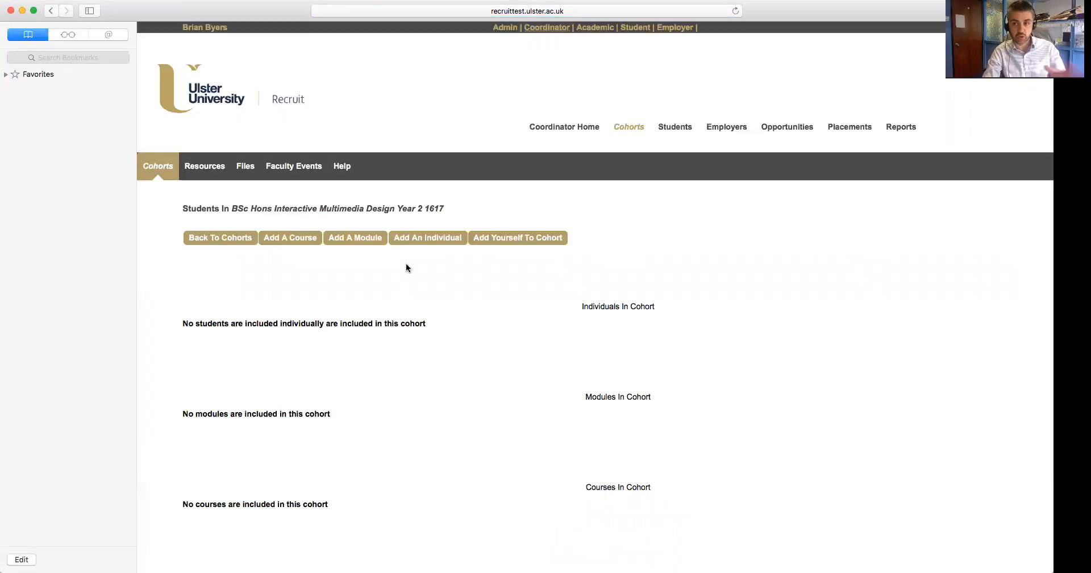
{"action": "mouse_move", "coordinate": [219, 237]}
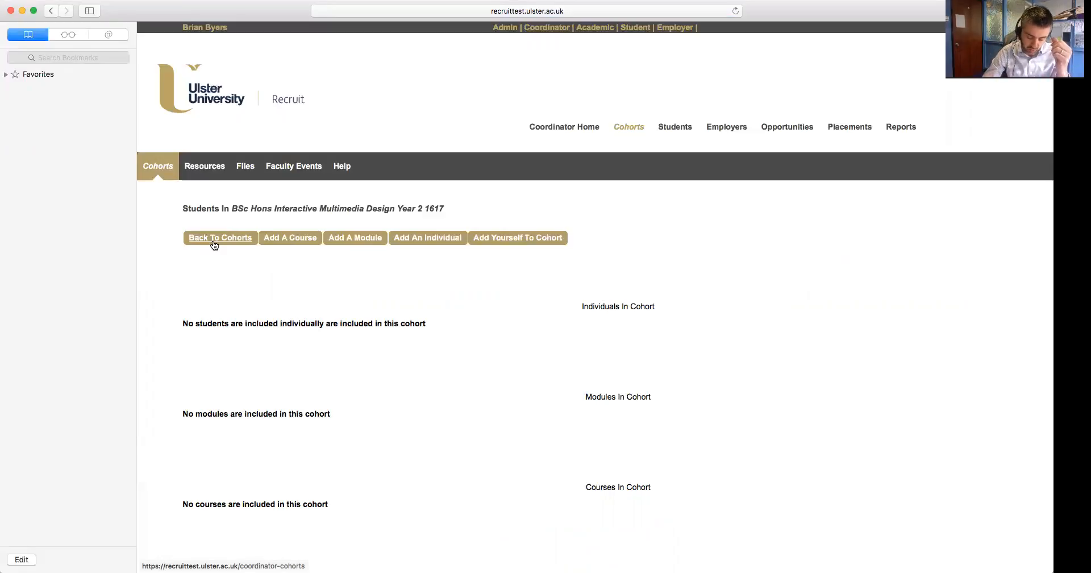
{"action": "mouse_move", "coordinate": [267, 242]}
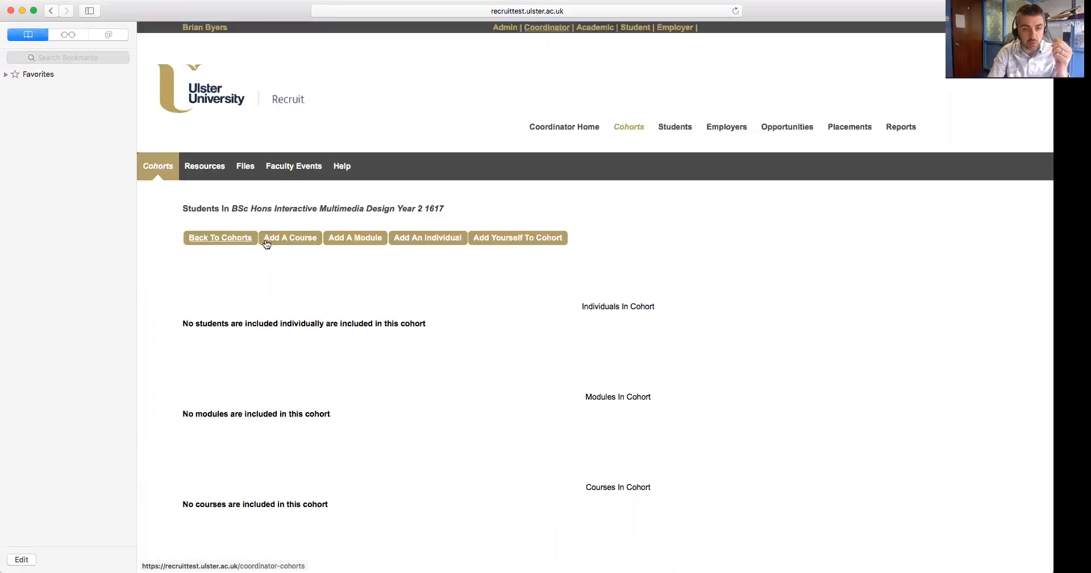
Add course 2081 BSc Hons Inter Mmed Des FT, Year 2, to the cohort.
{"action": "left_click", "coordinate": [290, 237]}
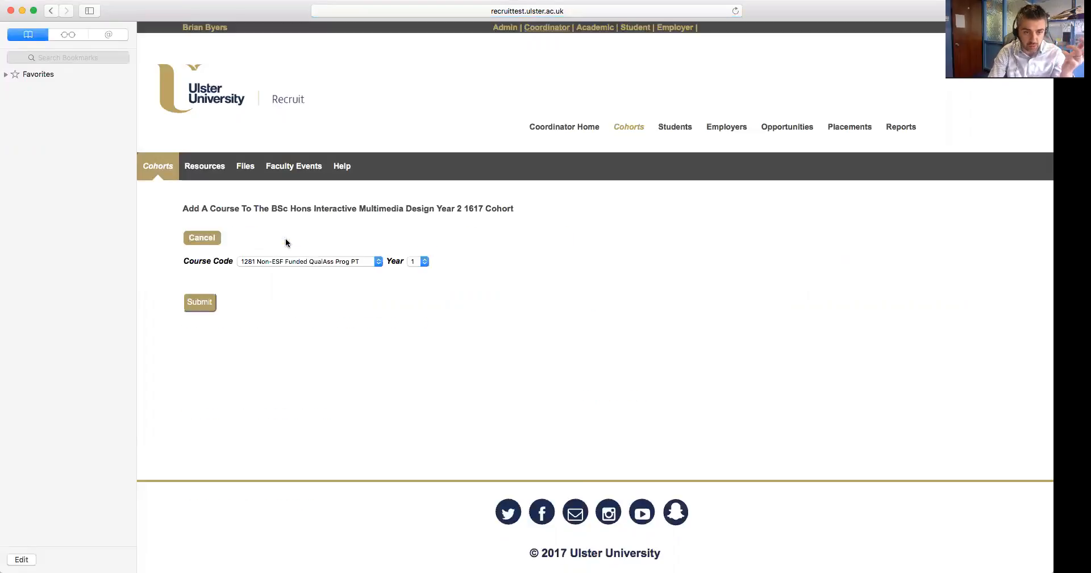
{"action": "left_click", "coordinate": [310, 261]}
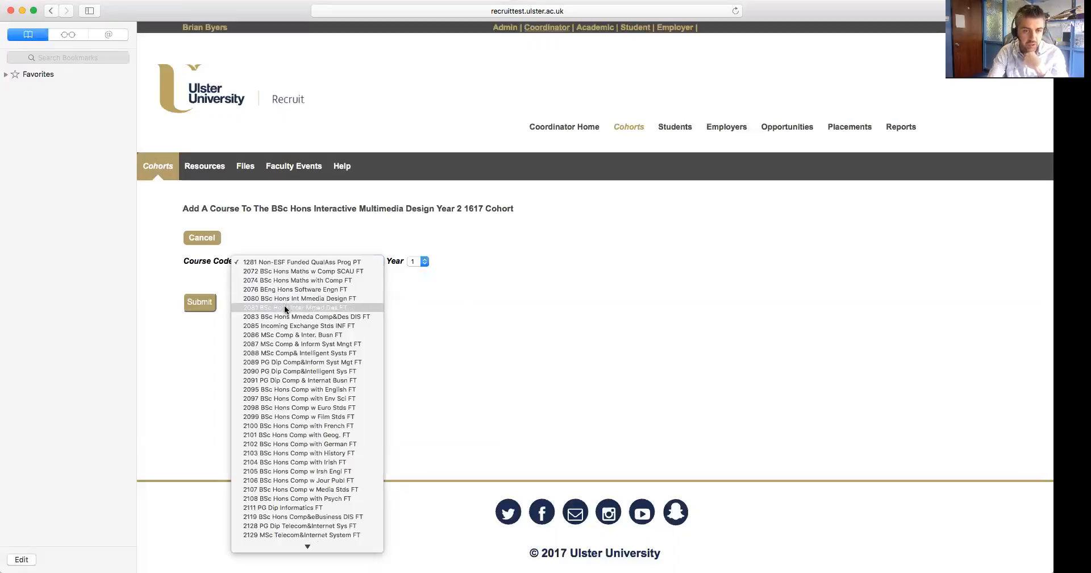
{"action": "left_click", "coordinate": [297, 307]}
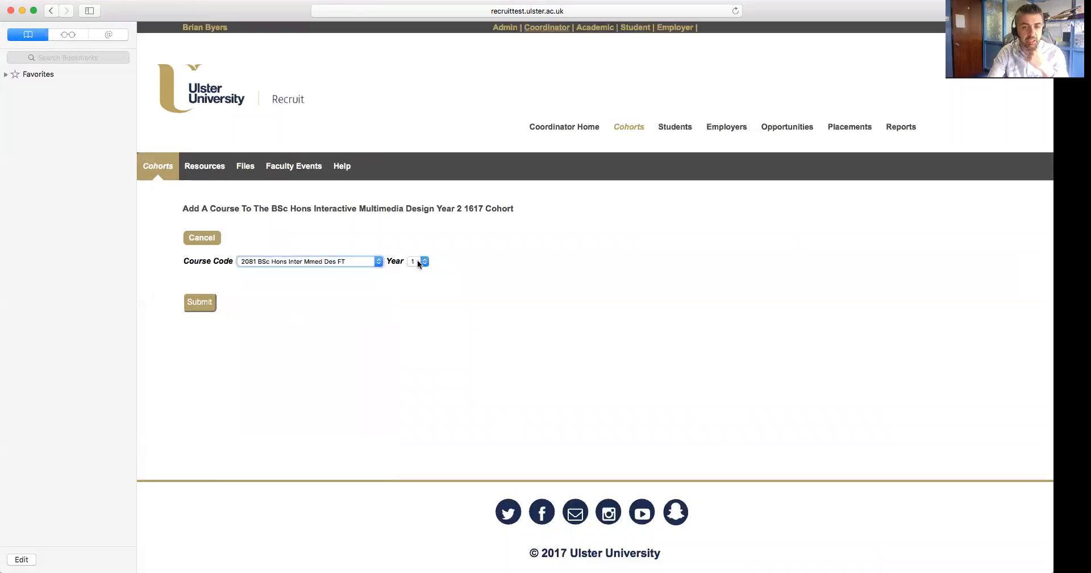
{"action": "left_click", "coordinate": [424, 259]}
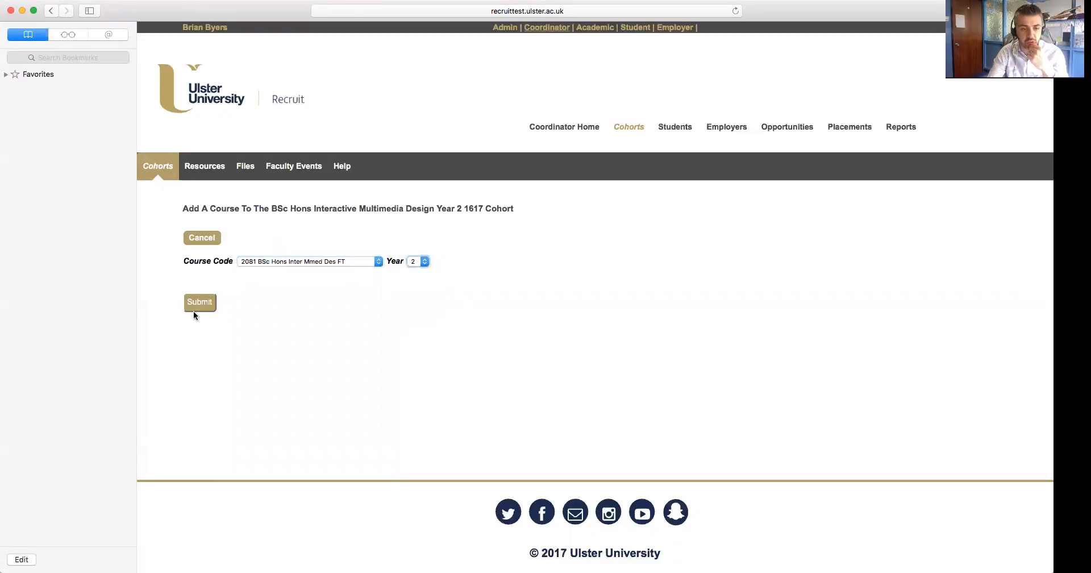
{"action": "left_click", "coordinate": [198, 301]}
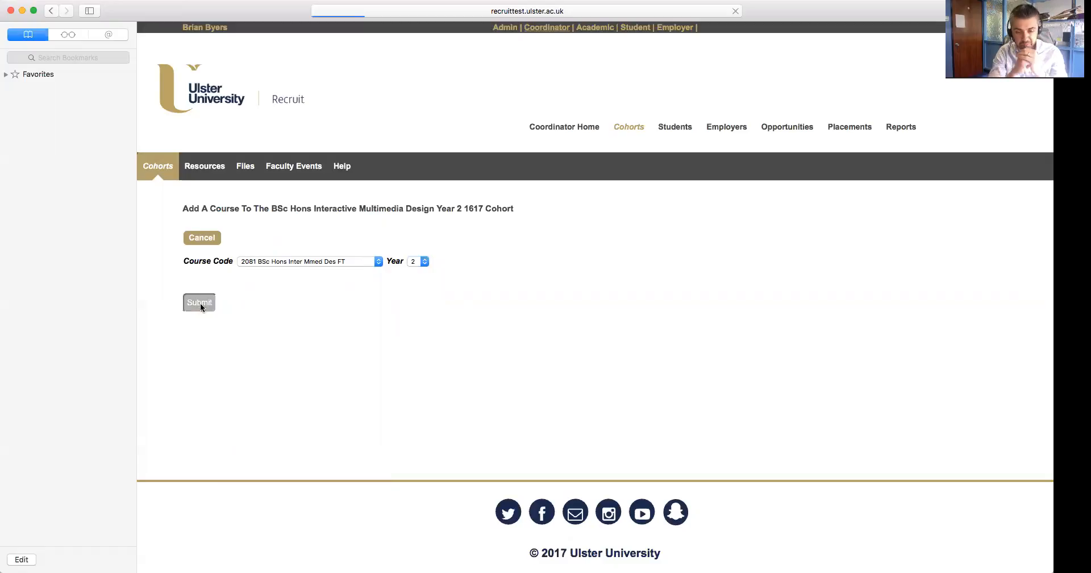
{"action": "left_click", "coordinate": [199, 303]}
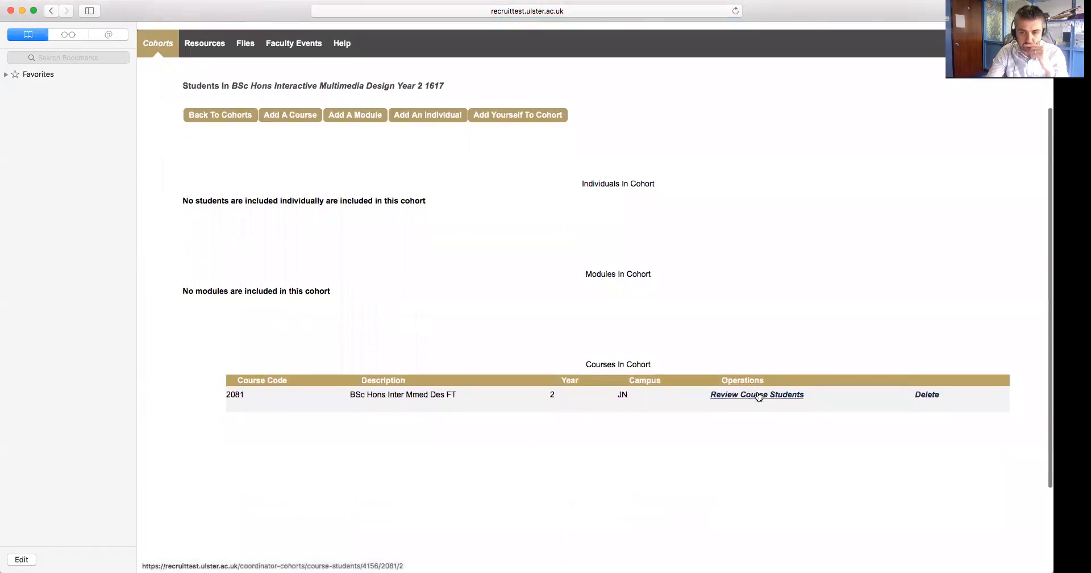
Review course 2081's enrolled students, then return to the placement cohorts list.
{"action": "left_click", "coordinate": [756, 395]}
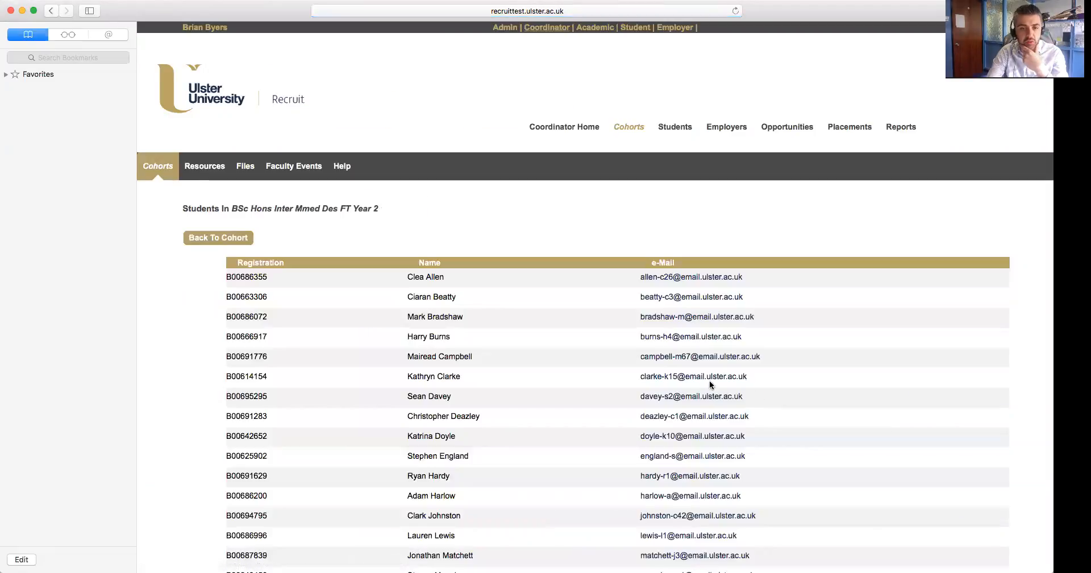
{"action": "scroll", "scroll_direction": "down", "scroll_amount": 3}
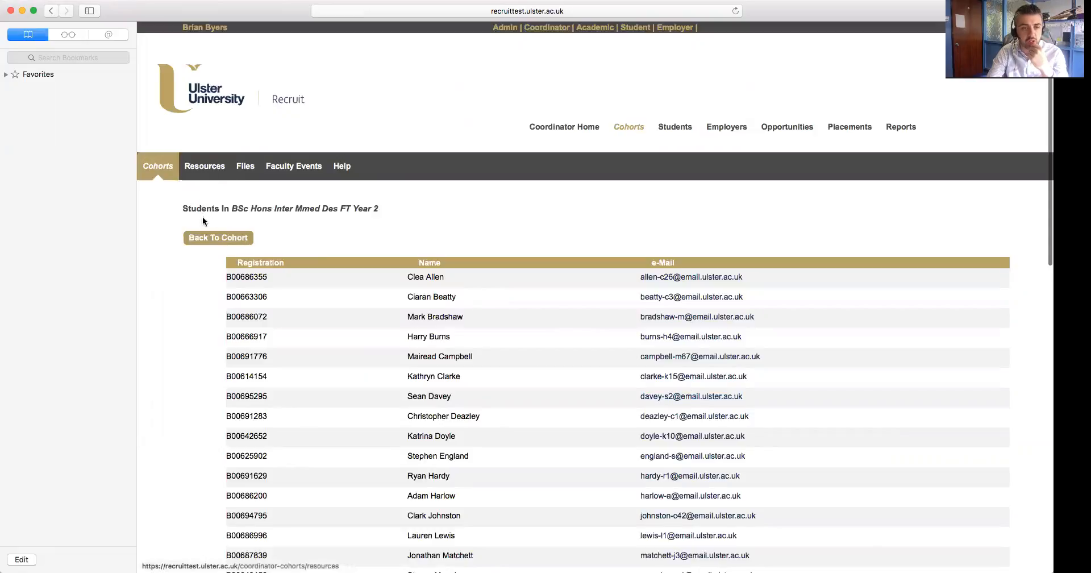
{"action": "left_click", "coordinate": [217, 237]}
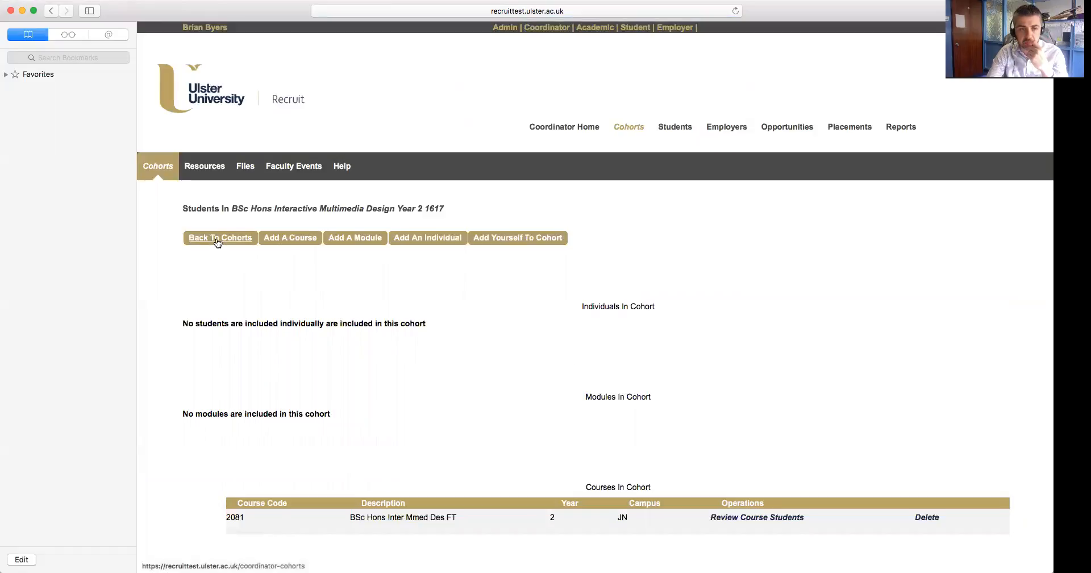
{"action": "left_click", "coordinate": [220, 237]}
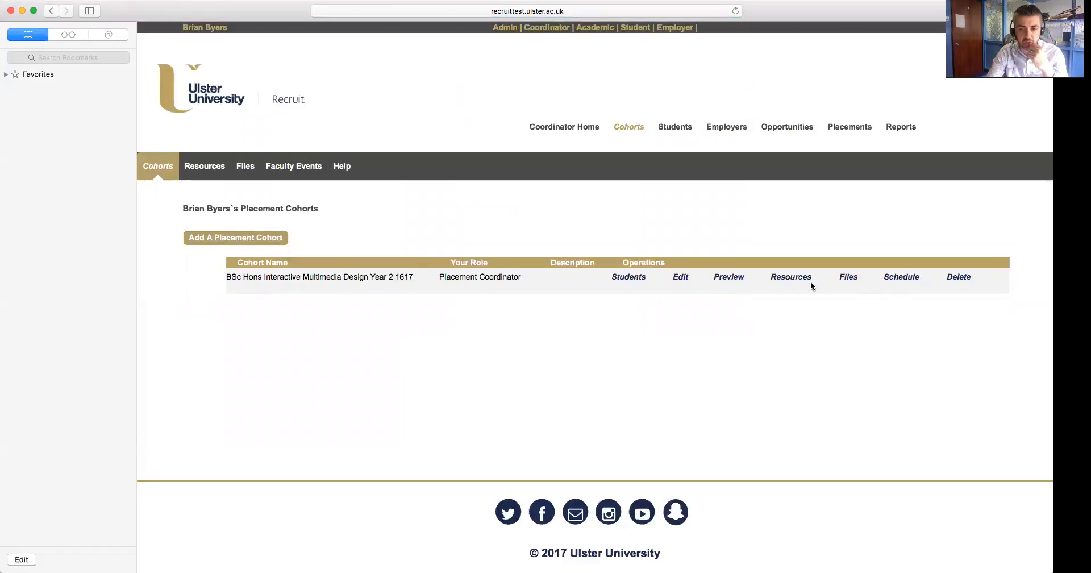
{"action": "left_click", "coordinate": [790, 276]}
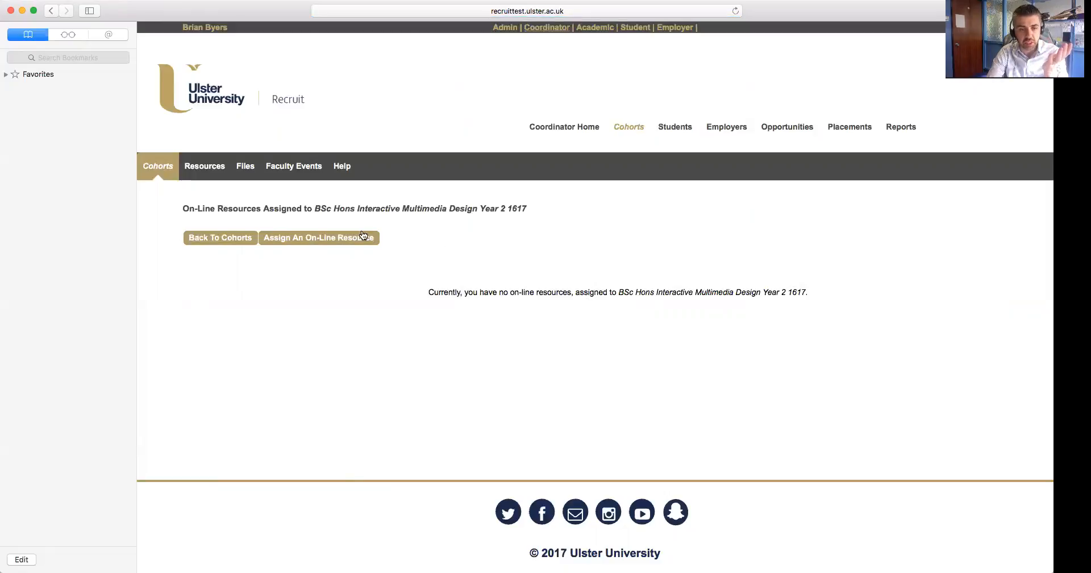
{"action": "mouse_move", "coordinate": [580, 297]}
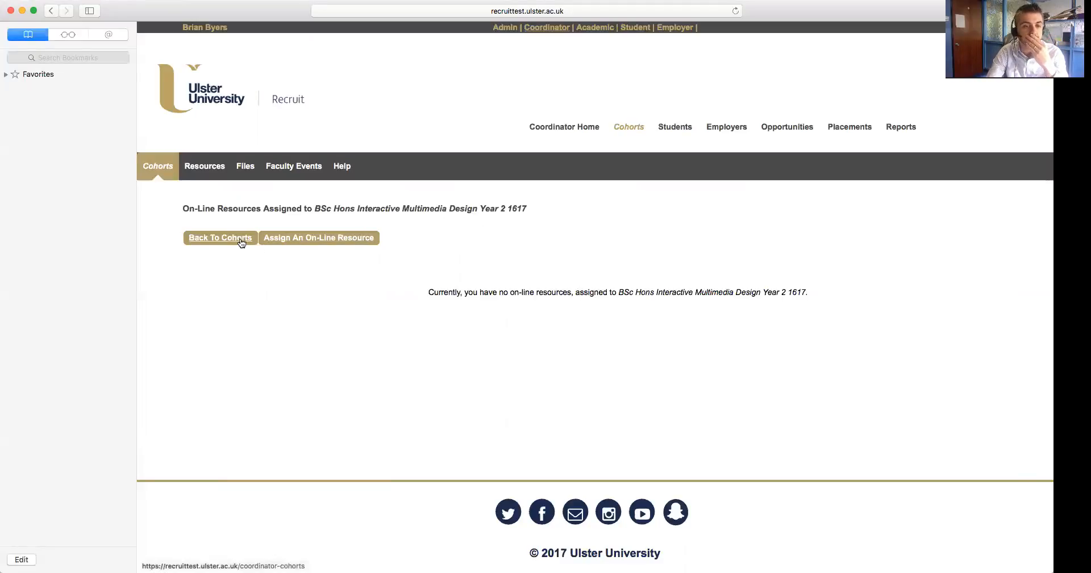
{"action": "left_click", "coordinate": [220, 237]}
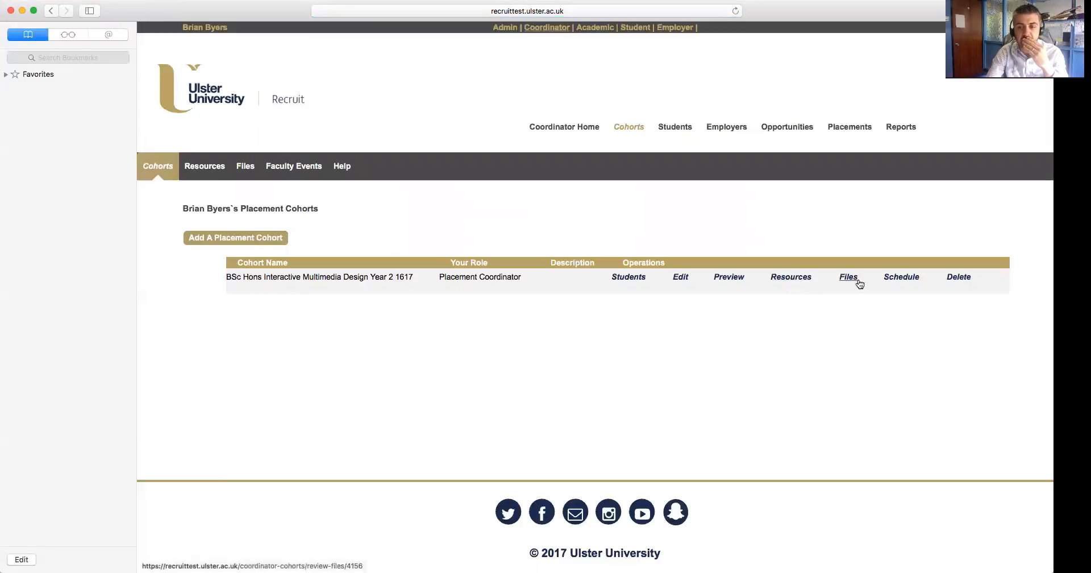
{"action": "left_click", "coordinate": [848, 276]}
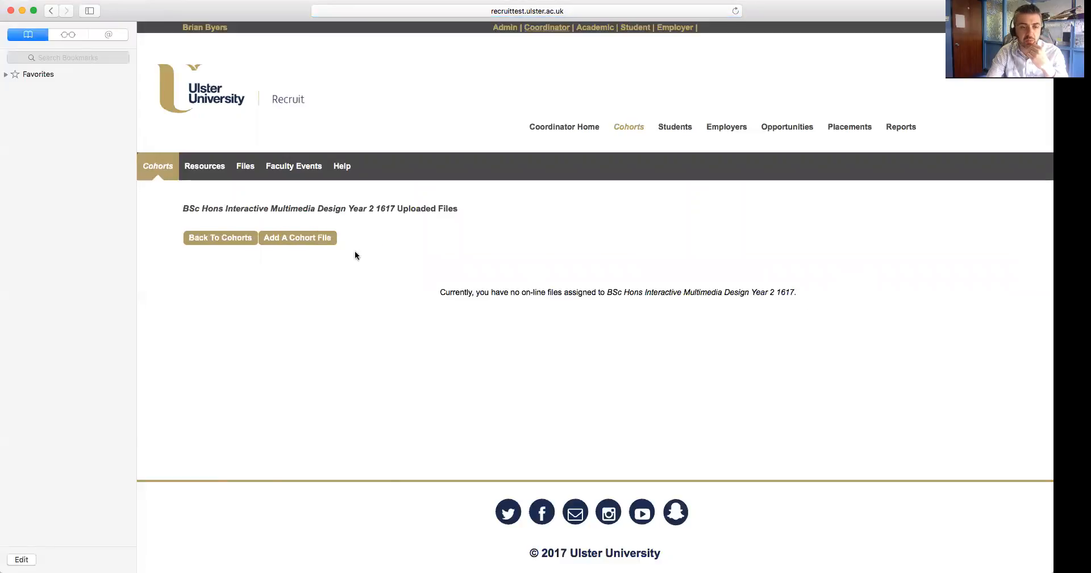
{"action": "left_click", "coordinate": [297, 238]}
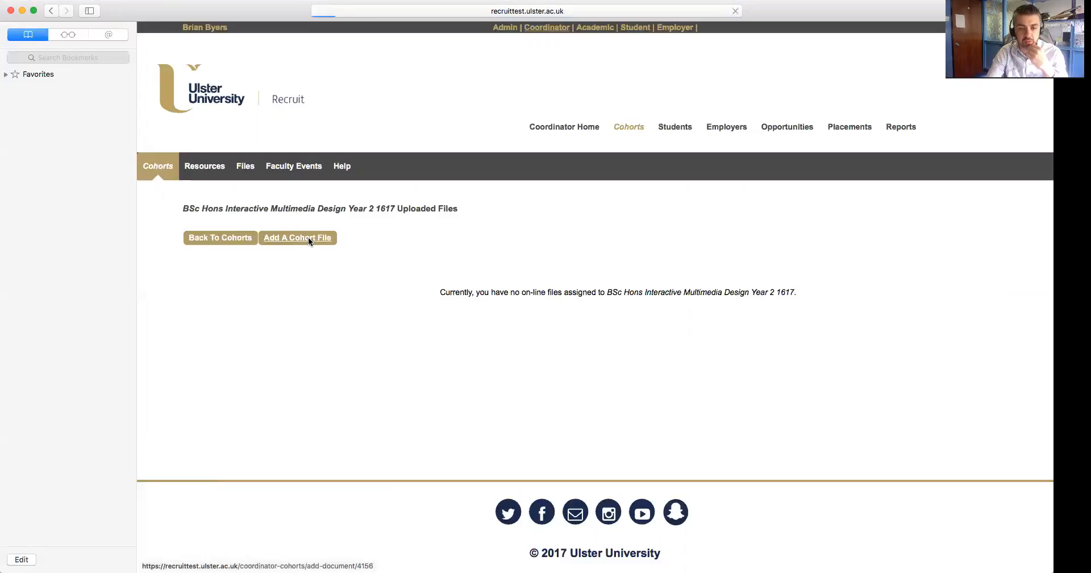
{"action": "left_click", "coordinate": [297, 238]}
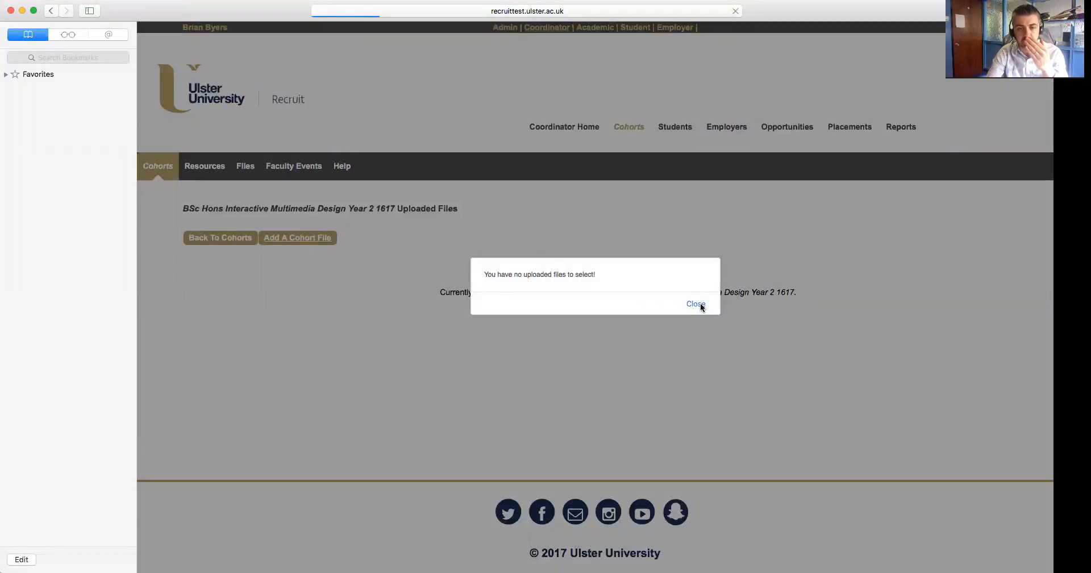
{"action": "left_click", "coordinate": [695, 303]}
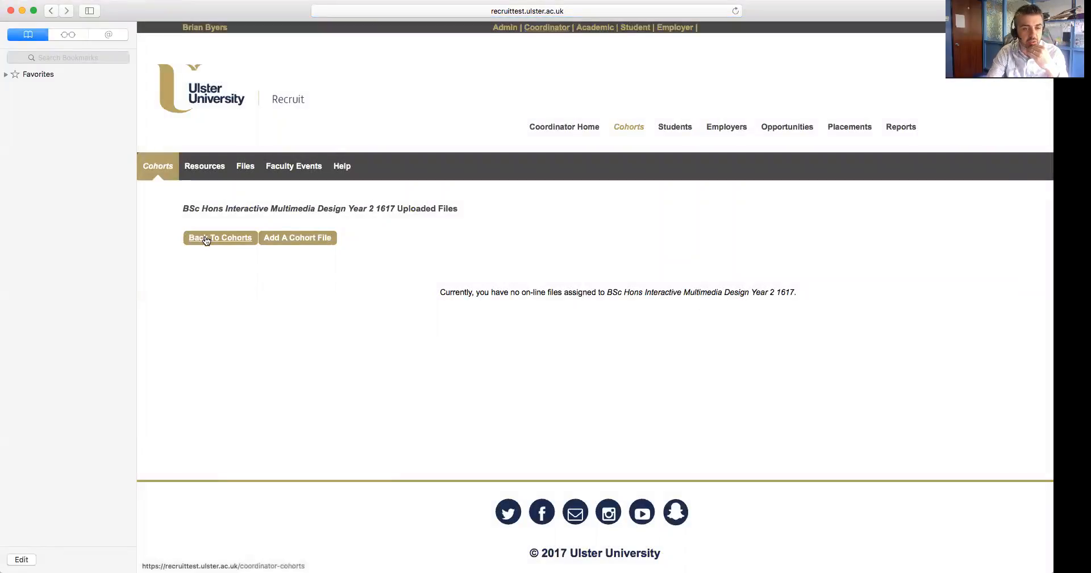
{"action": "left_click", "coordinate": [220, 237]}
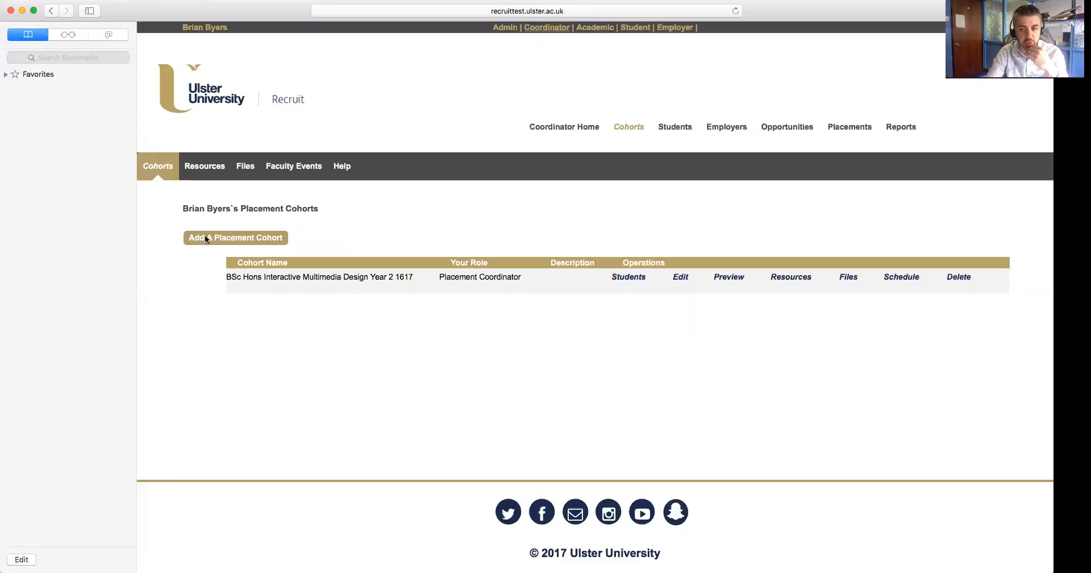
{"action": "mouse_move", "coordinate": [625, 337]}
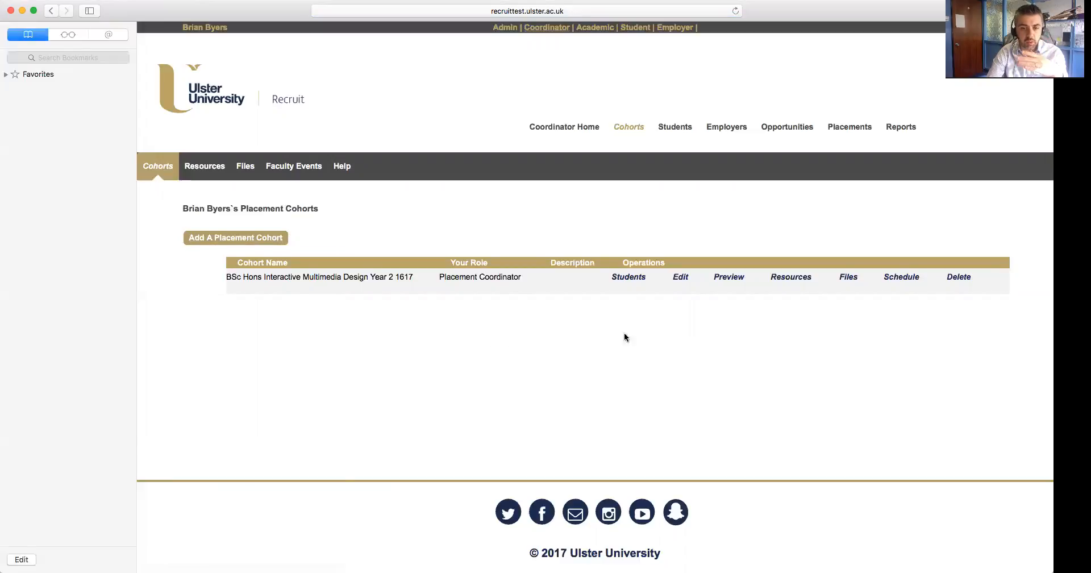
{"action": "mouse_move", "coordinate": [750, 321]}
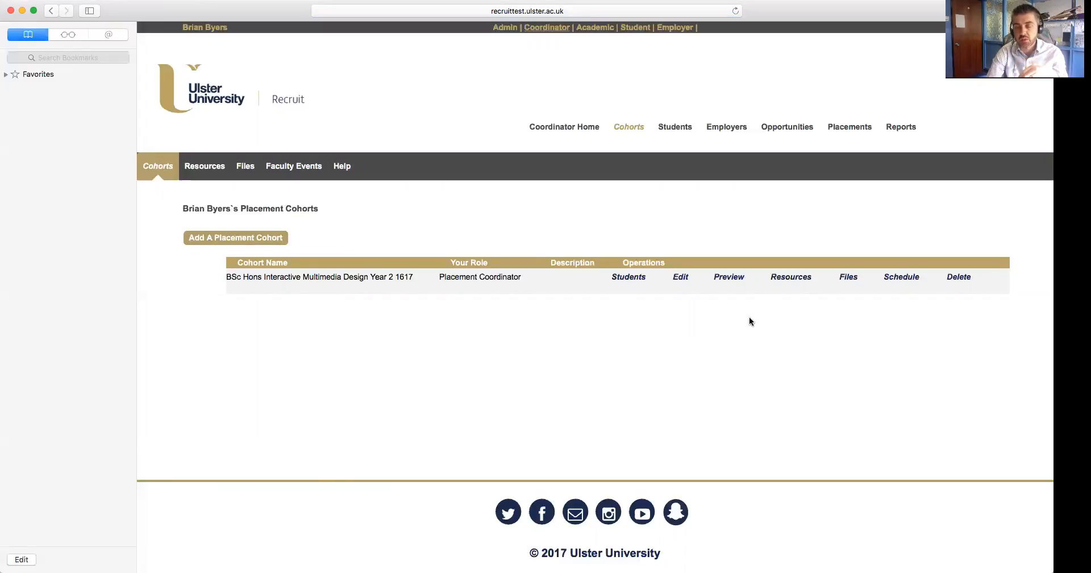
{"action": "mouse_move", "coordinate": [777, 321]}
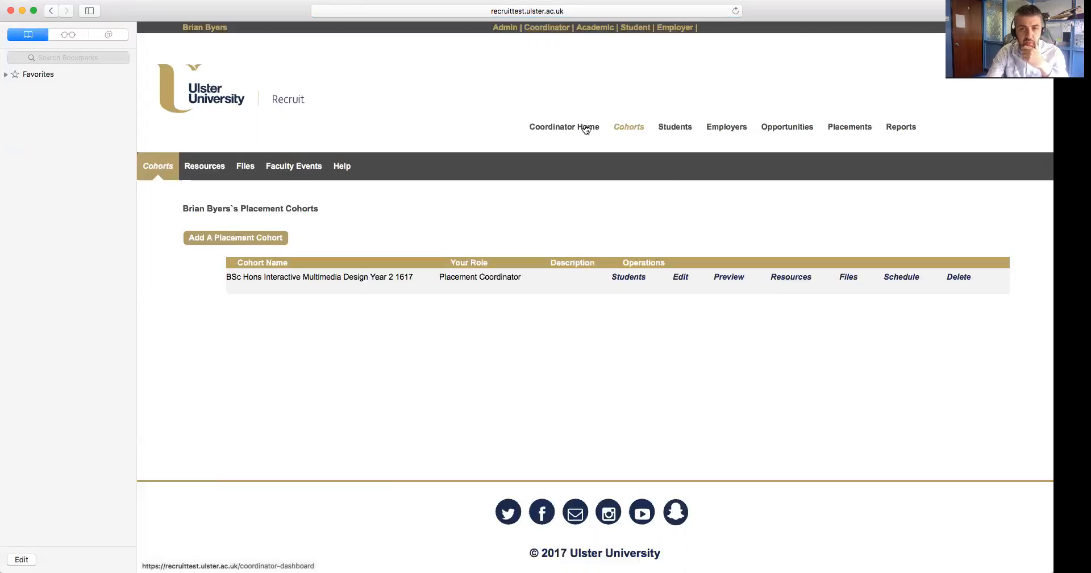
{"action": "mouse_move", "coordinate": [587, 130]}
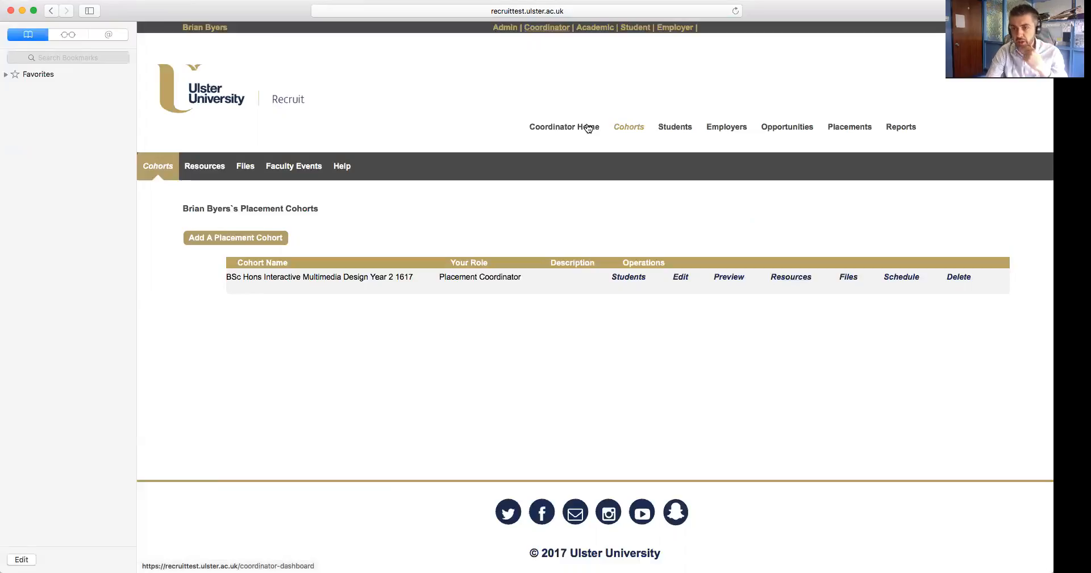
{"action": "left_click", "coordinate": [629, 126]}
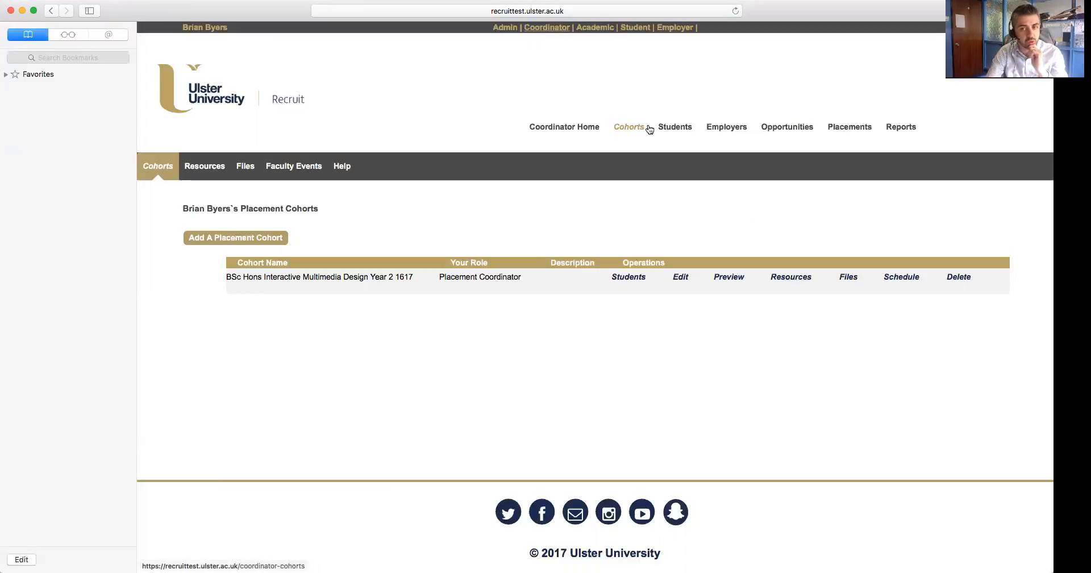
{"action": "mouse_move", "coordinate": [624, 131]}
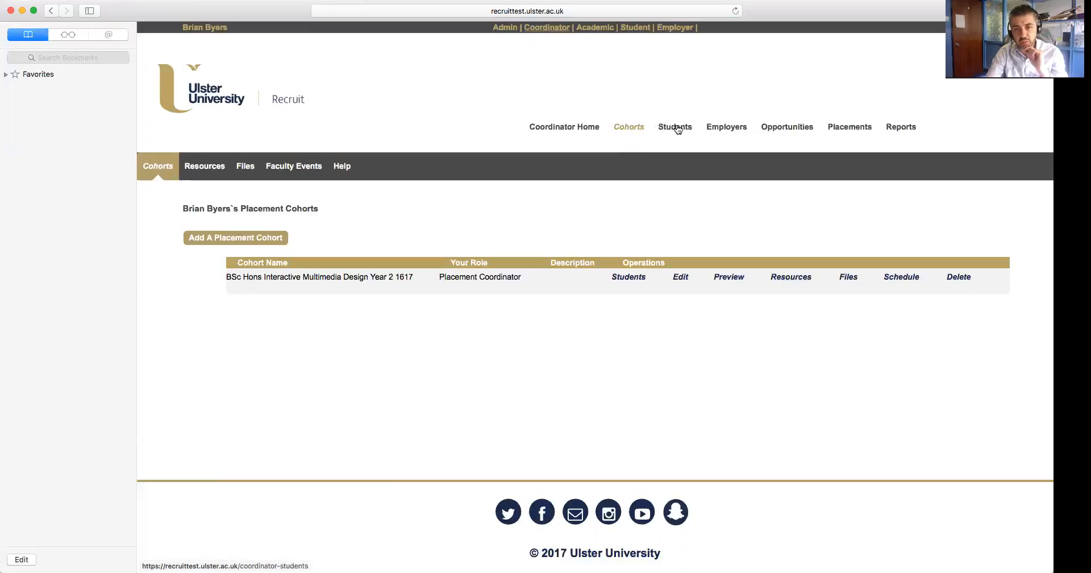
{"action": "mouse_move", "coordinate": [674, 133]}
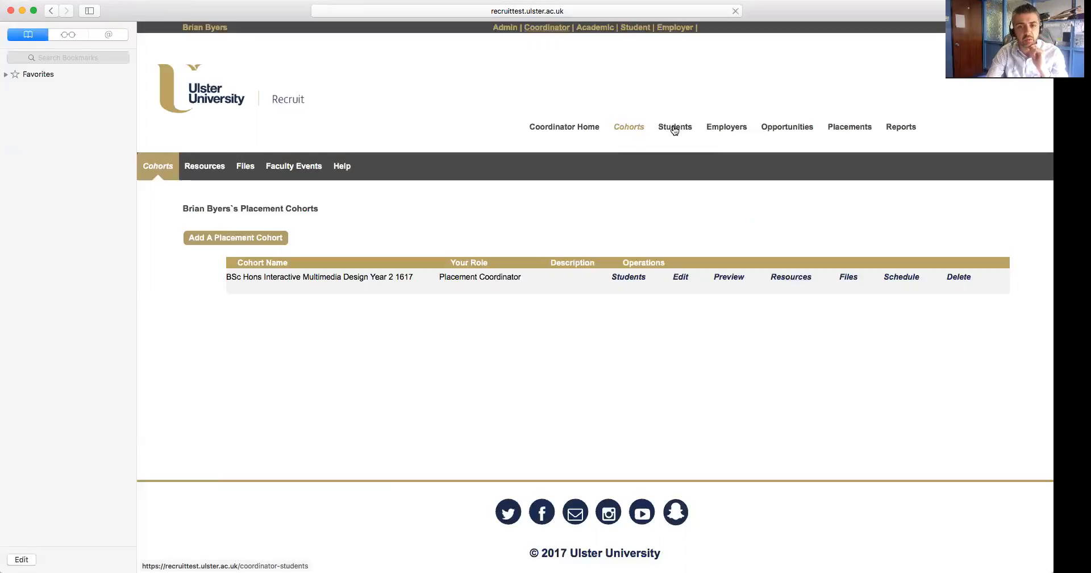
{"action": "left_click", "coordinate": [674, 127]}
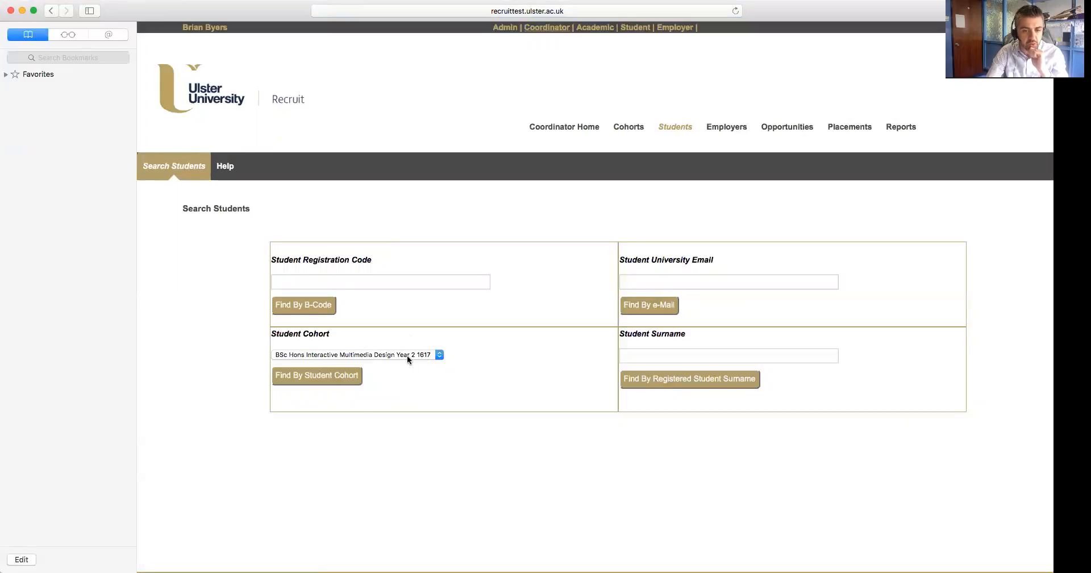
Search students by the BSc Hons Interactive Multimedia Design Year 2 1617 cohort.
{"action": "left_click", "coordinate": [357, 355]}
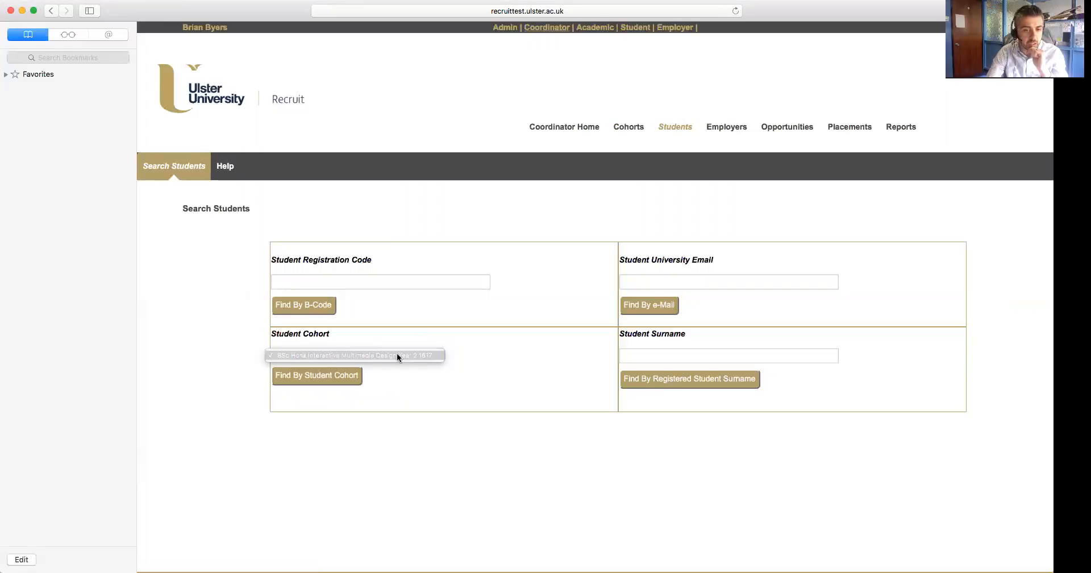
{"action": "left_click", "coordinate": [354, 356]}
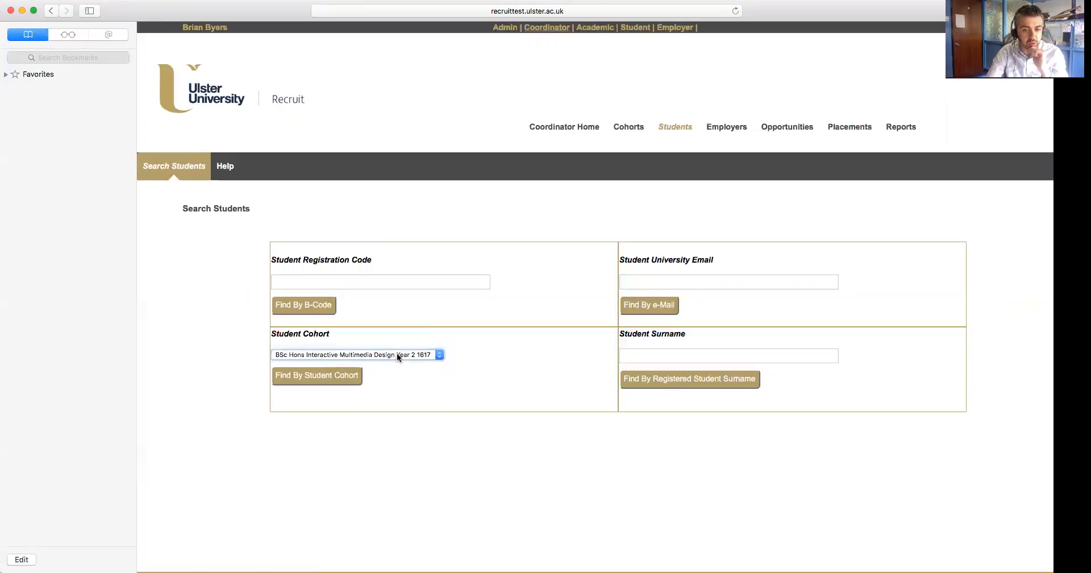
{"action": "left_click", "coordinate": [316, 375]}
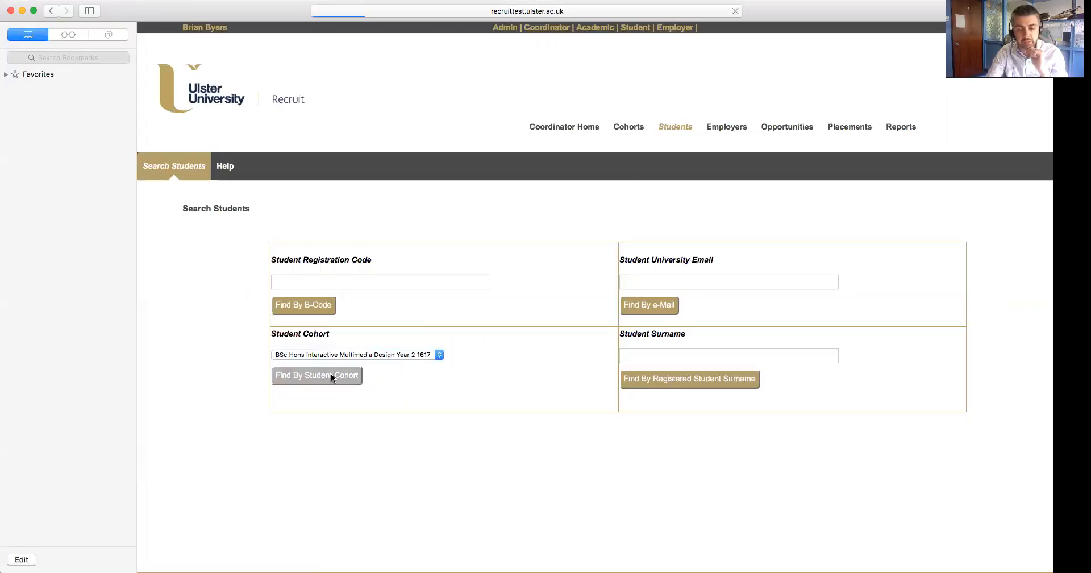
{"action": "left_click", "coordinate": [316, 375]}
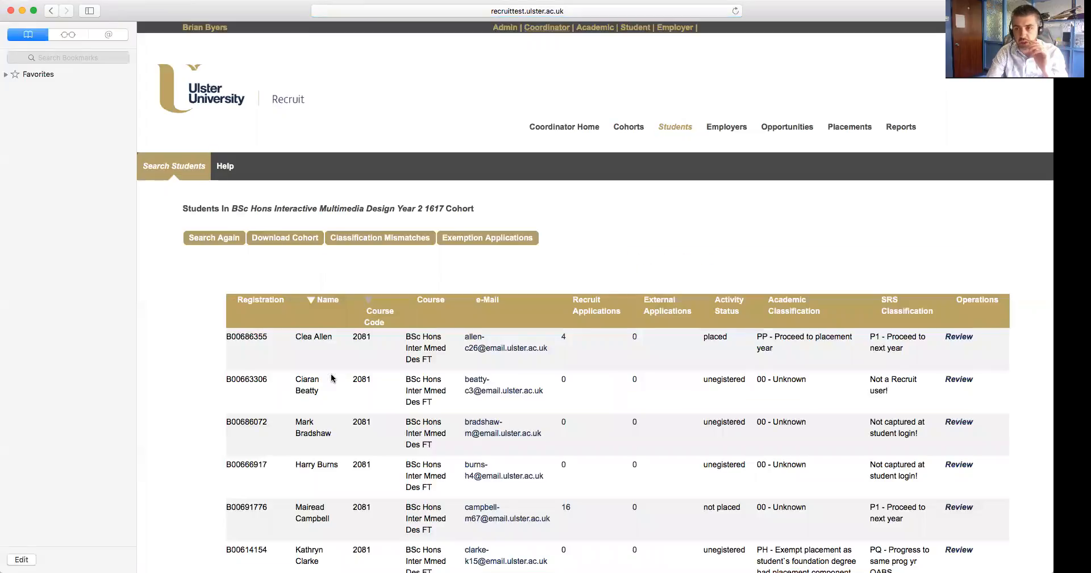
{"action": "scroll", "scroll_direction": "down", "scroll_amount": 3}
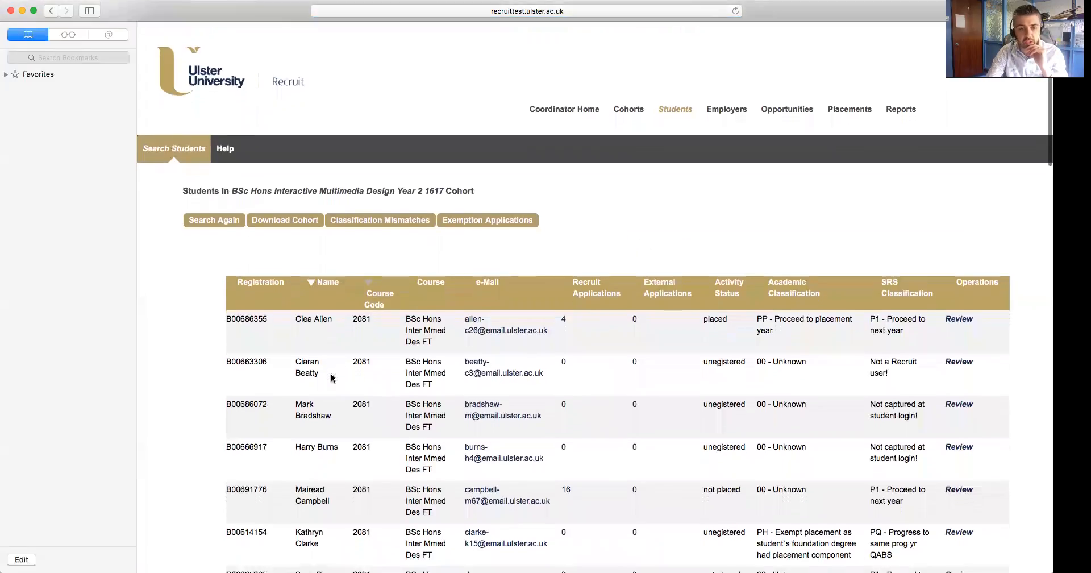
{"action": "scroll", "scroll_direction": "down", "scroll_amount": 3}
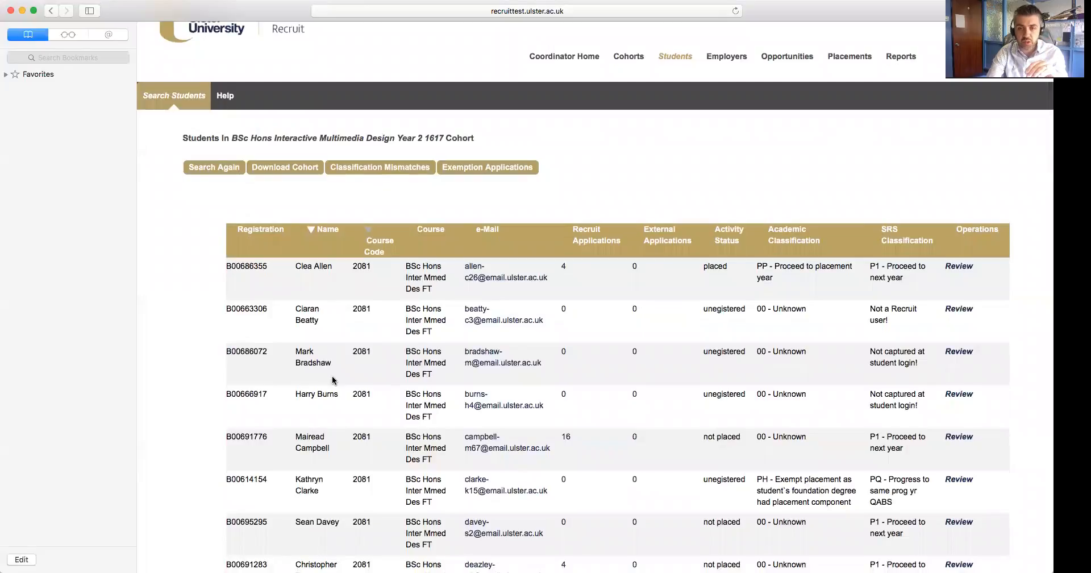
{"action": "mouse_move", "coordinate": [272, 281]}
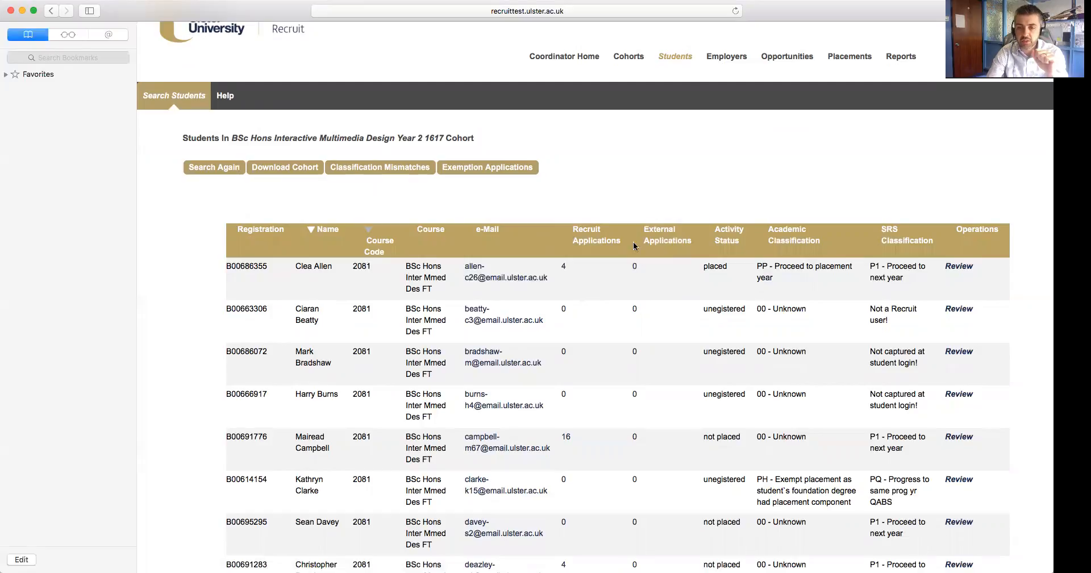
{"action": "mouse_move", "coordinate": [640, 287]}
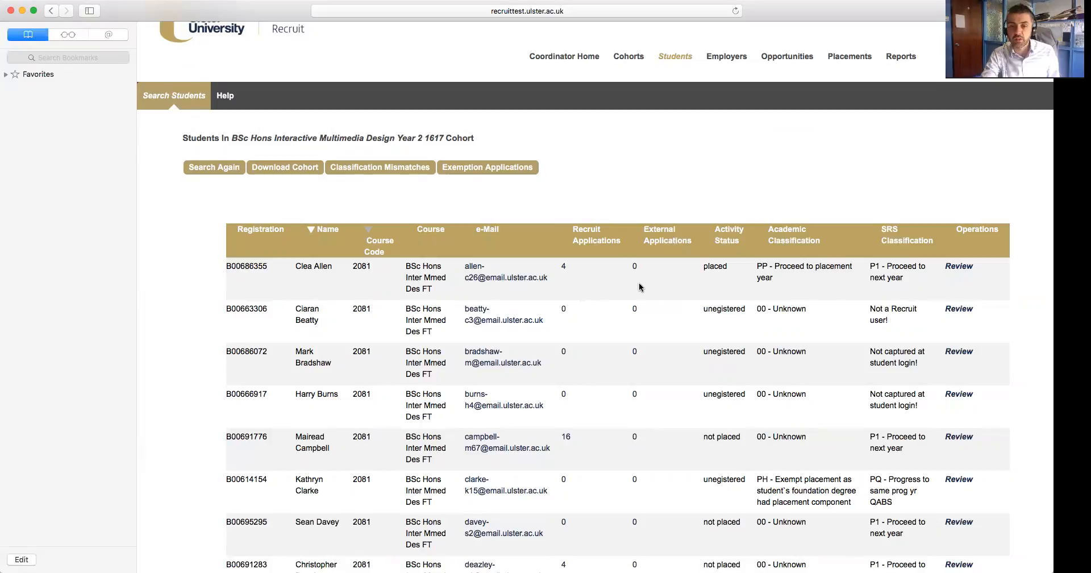
{"action": "mouse_move", "coordinate": [634, 269]}
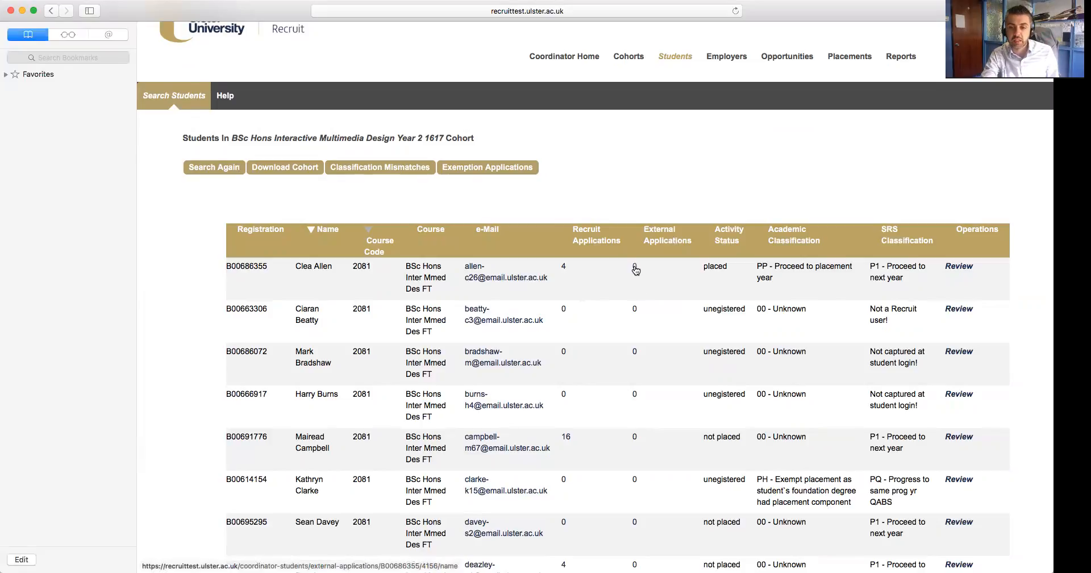
{"action": "mouse_move", "coordinate": [641, 267]}
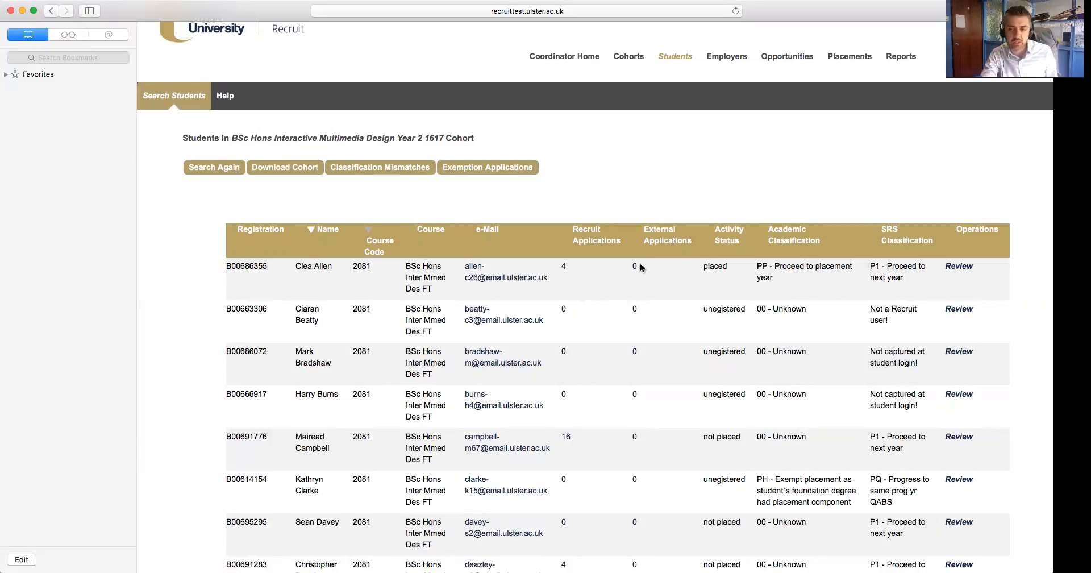
{"action": "mouse_move", "coordinate": [644, 267]}
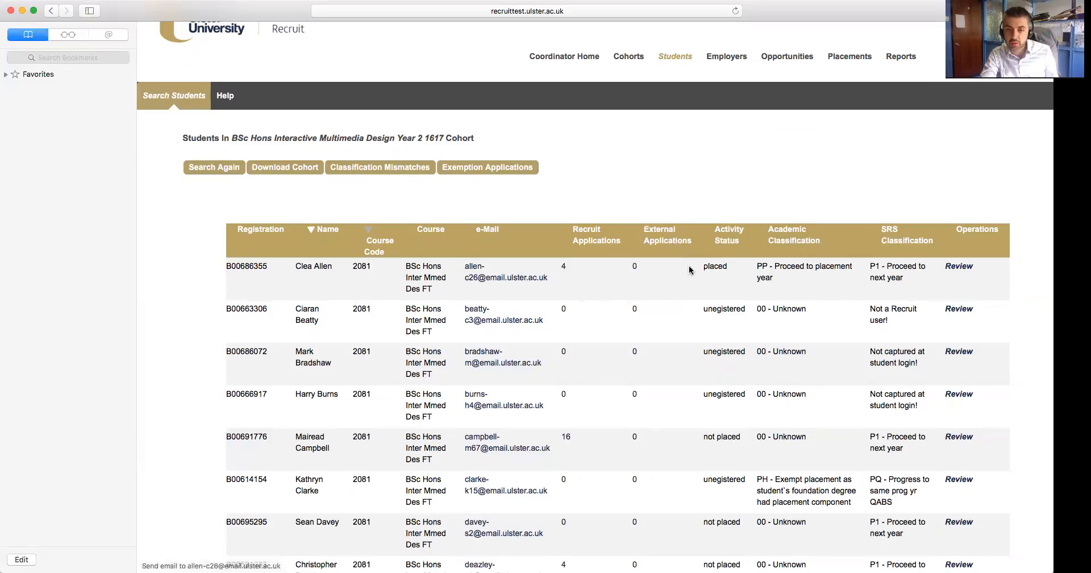
{"action": "mouse_move", "coordinate": [648, 285]}
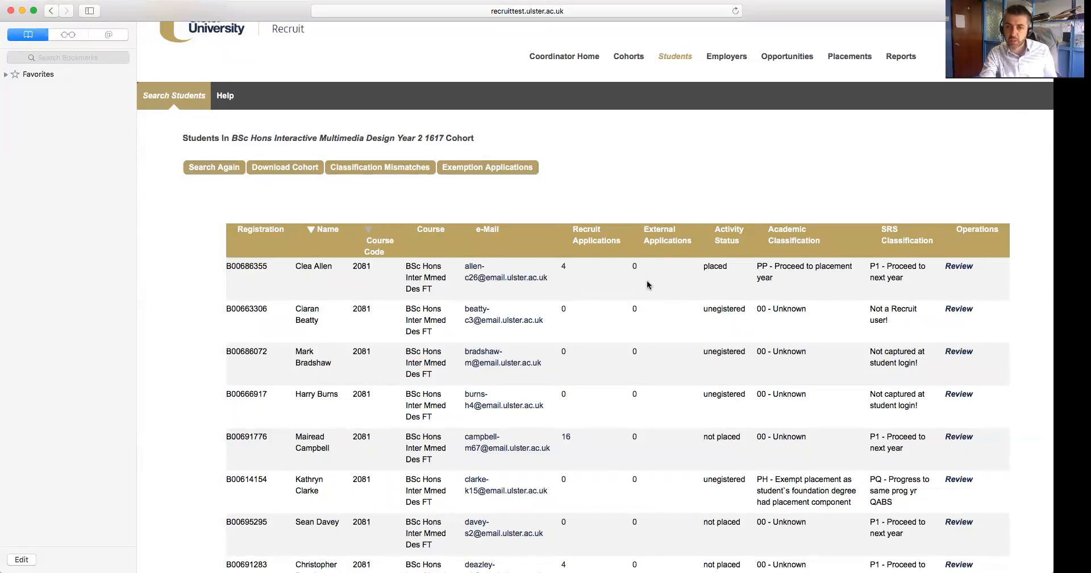
{"action": "mouse_move", "coordinate": [658, 289]}
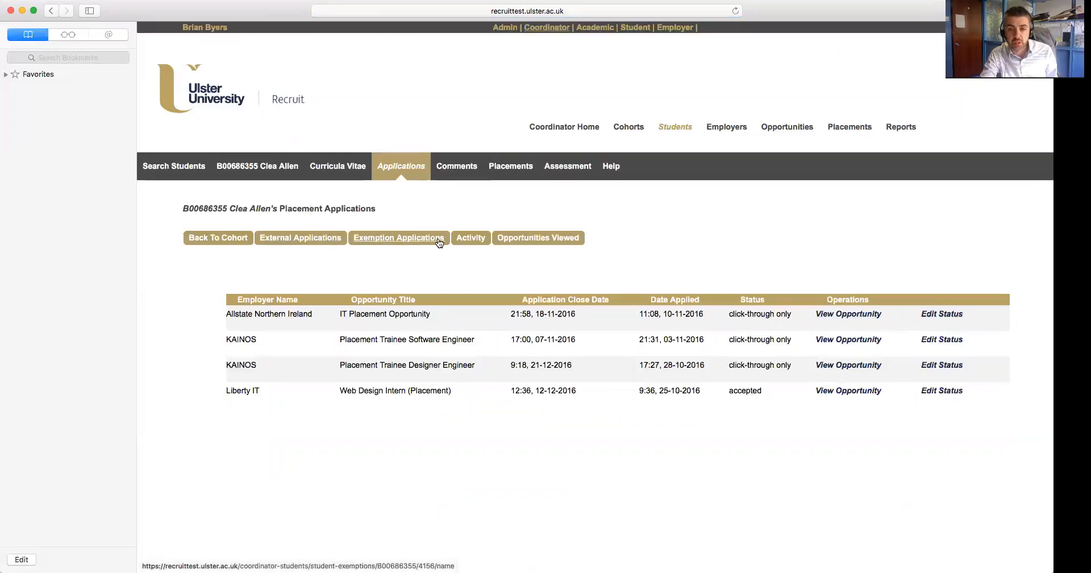
Check the student's viewed opportunities, then go back to the cohort's student list.
{"action": "left_click", "coordinate": [538, 238]}
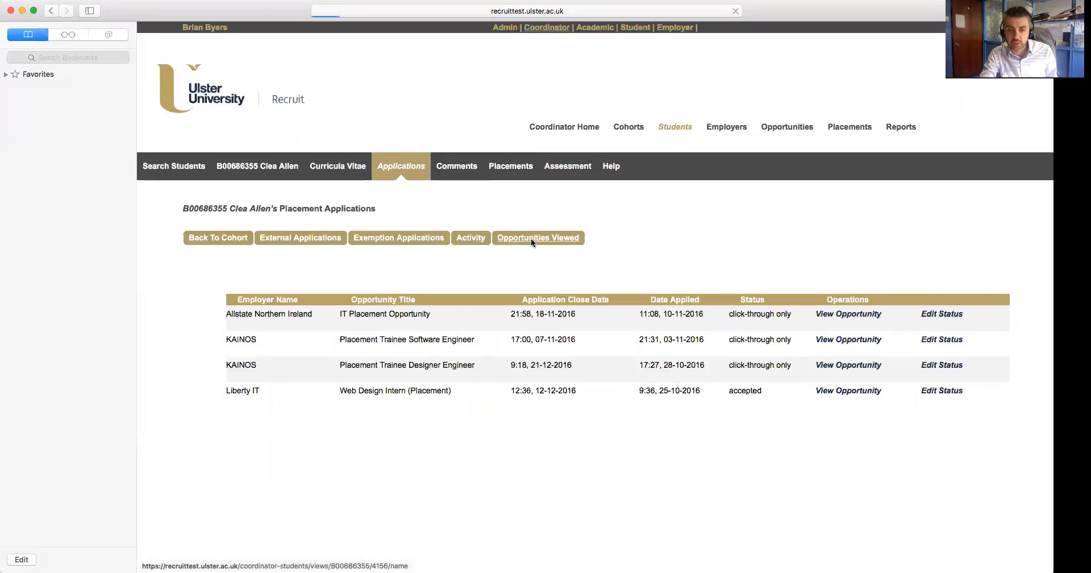
{"action": "left_click", "coordinate": [538, 237]}
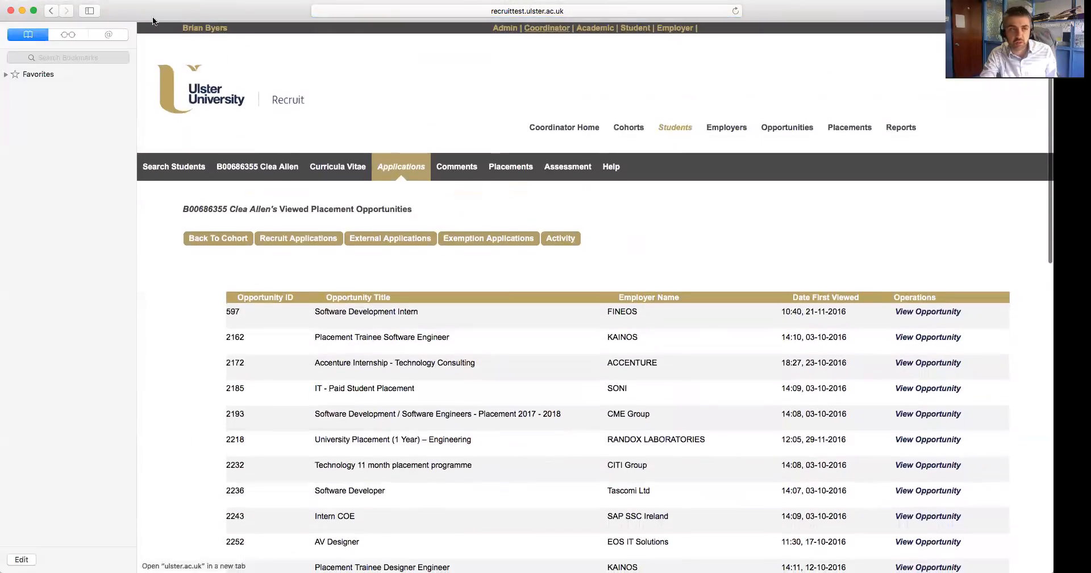
{"action": "left_click", "coordinate": [52, 11]}
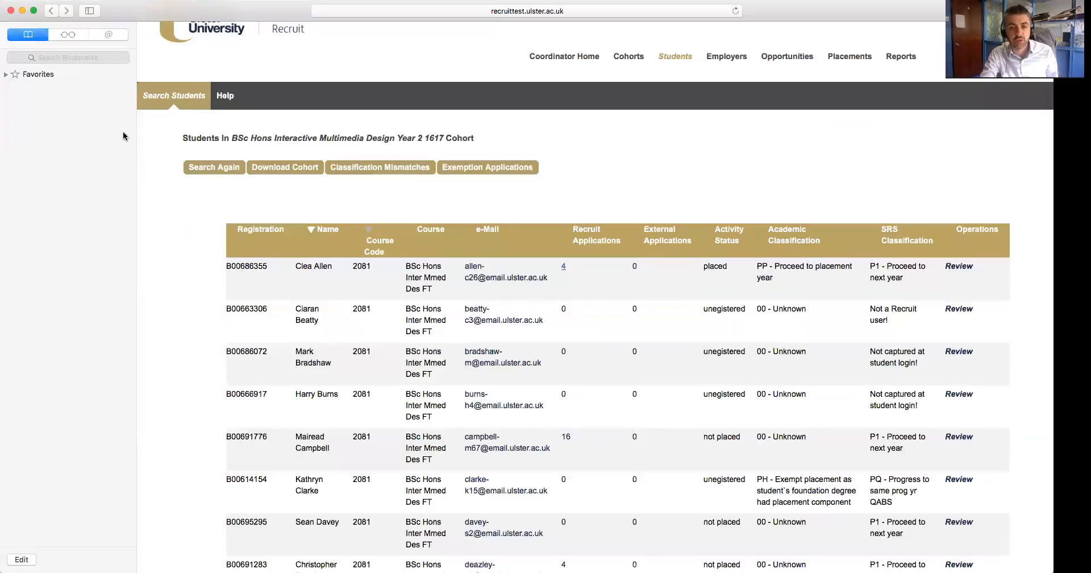
{"action": "mouse_move", "coordinate": [125, 149]}
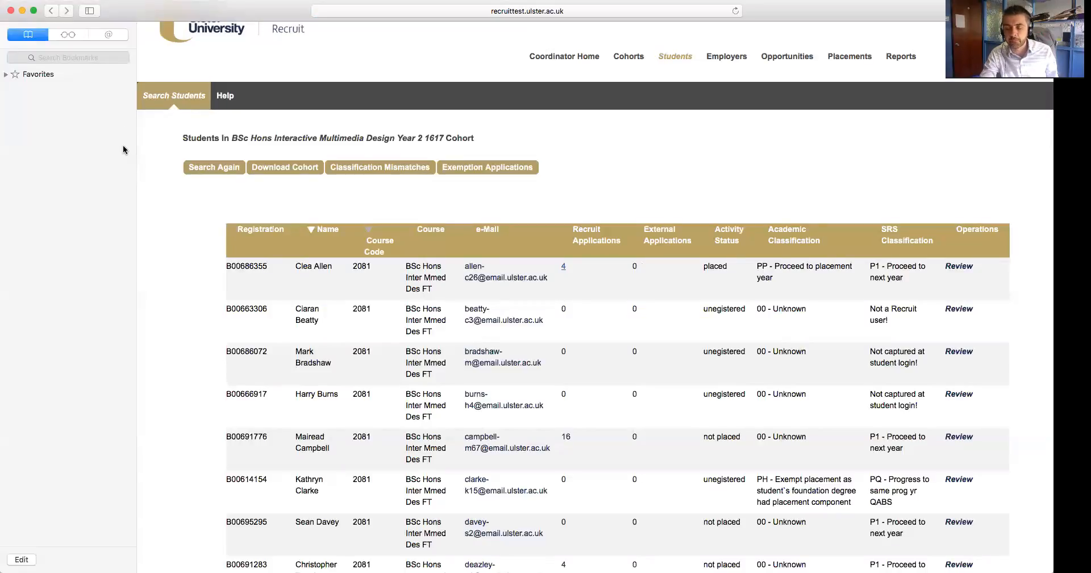
{"action": "mouse_move", "coordinate": [720, 250]}
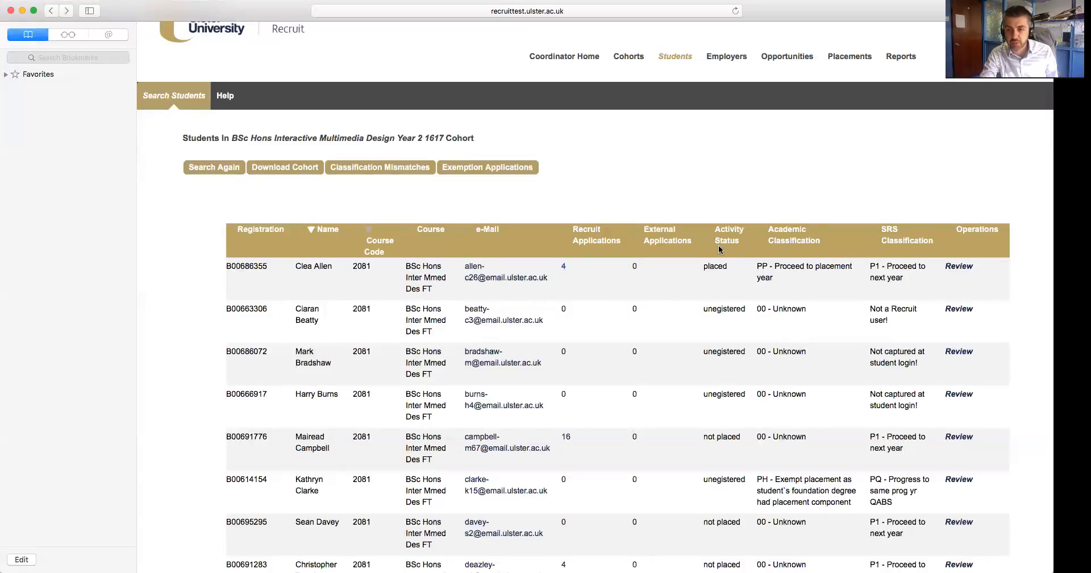
{"action": "scroll", "scroll_direction": "down", "scroll_amount": 3}
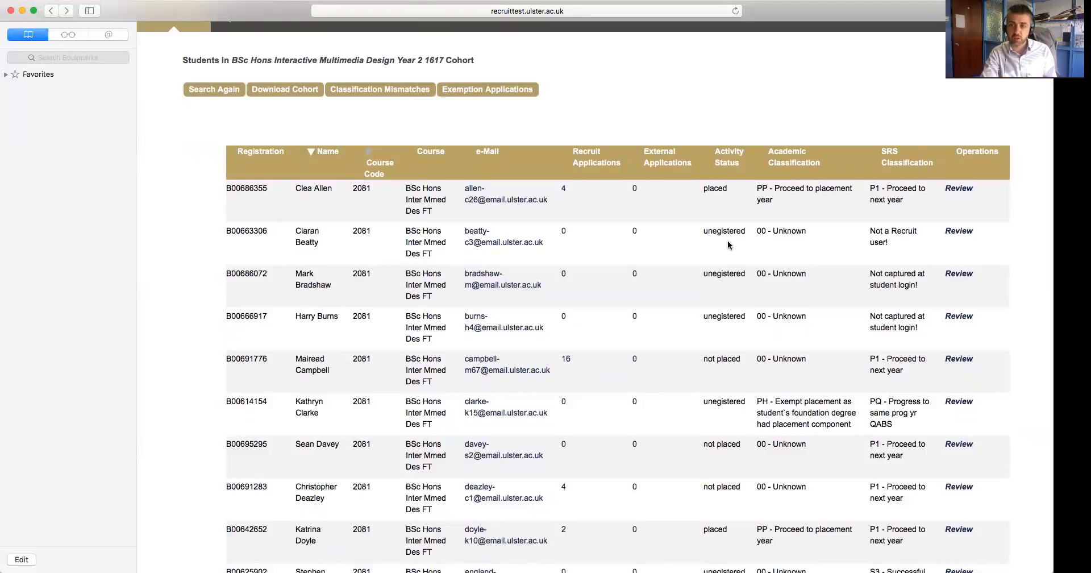
{"action": "mouse_move", "coordinate": [715, 300]}
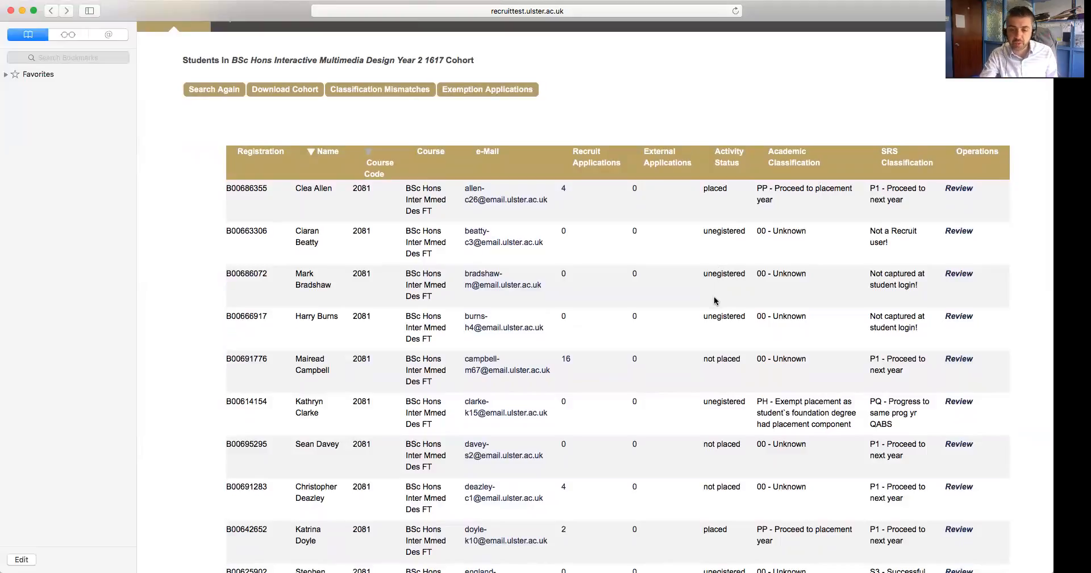
{"action": "scroll", "scroll_direction": "down", "scroll_amount": 3}
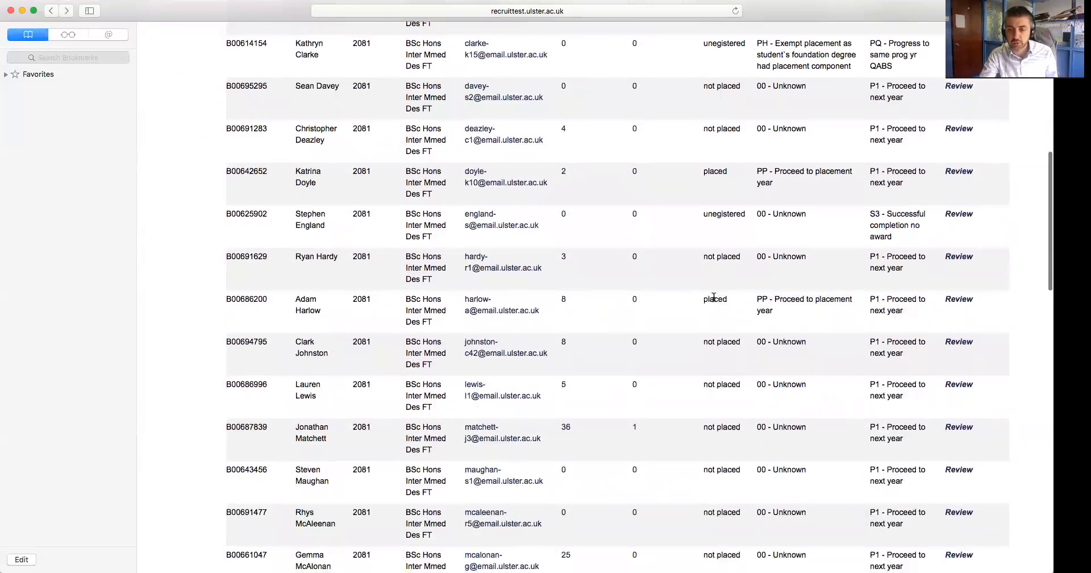
{"action": "scroll", "scroll_direction": "down", "scroll_amount": 3}
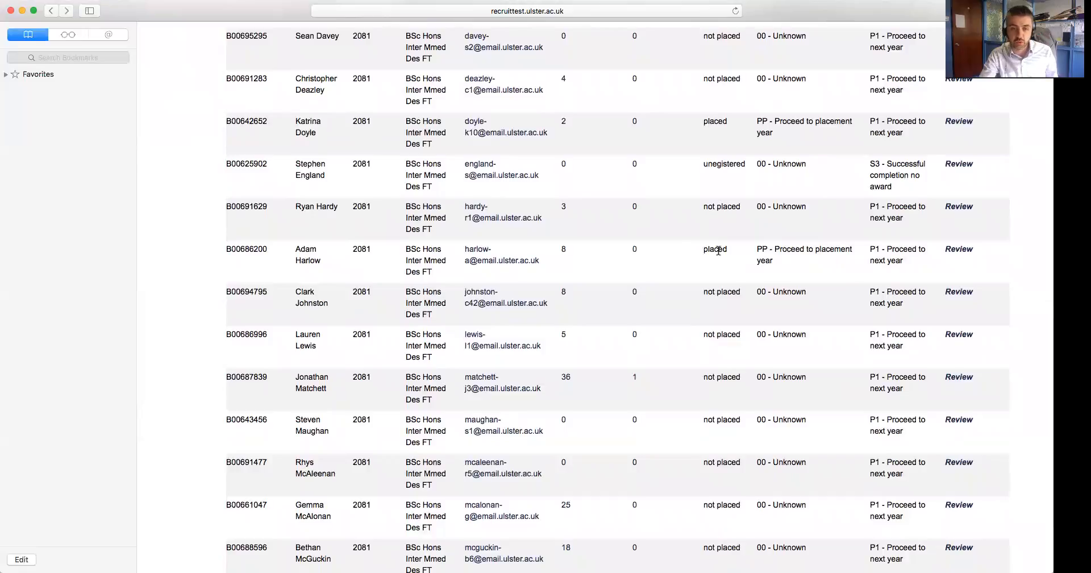
{"action": "mouse_move", "coordinate": [501, 169]}
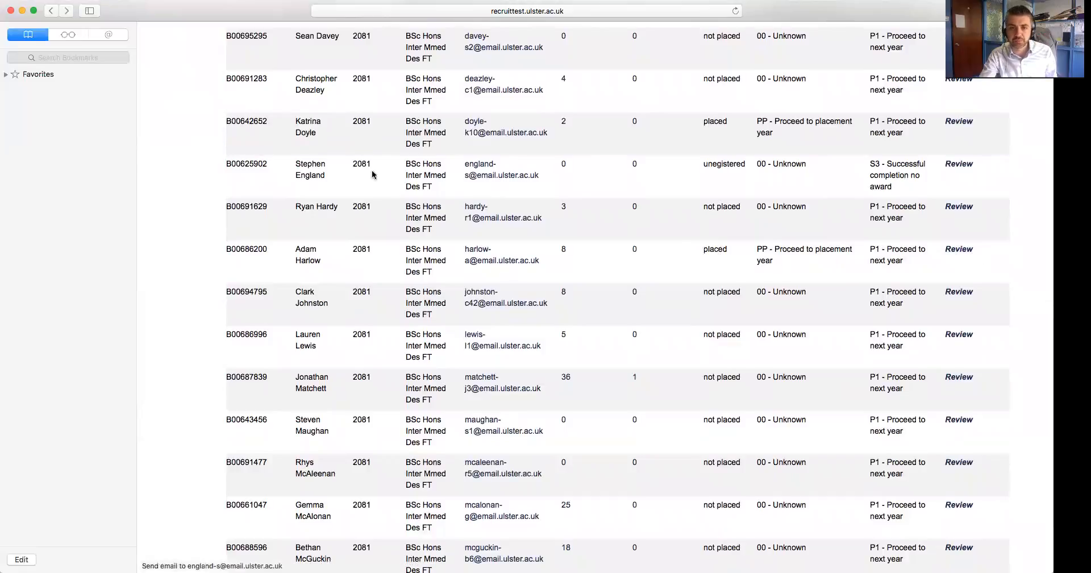